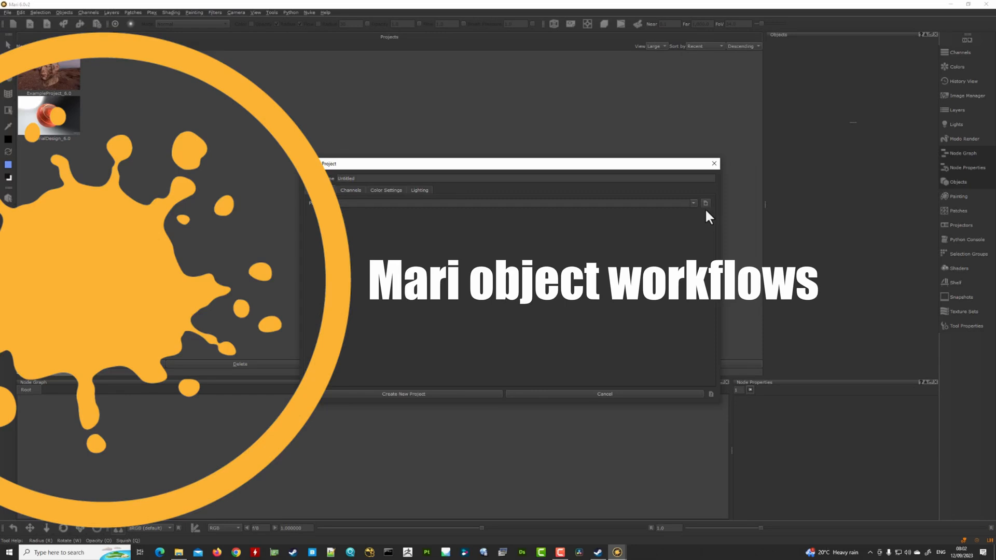
{"action": "mouse_move", "coordinate": [705, 212]}
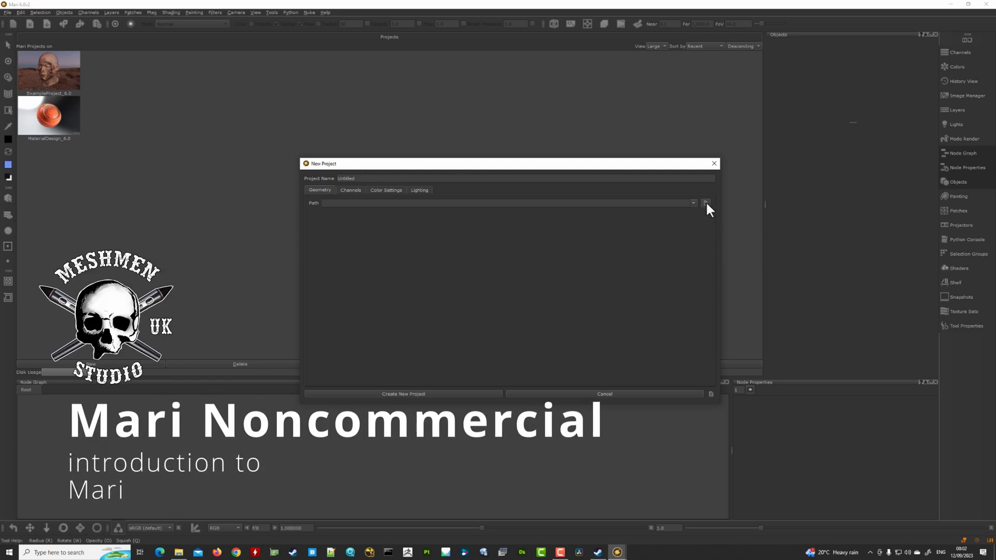
Step: Browse for the new project's mesh and open the EP01 folder
{"action": "left_click", "coordinate": [705, 203]}
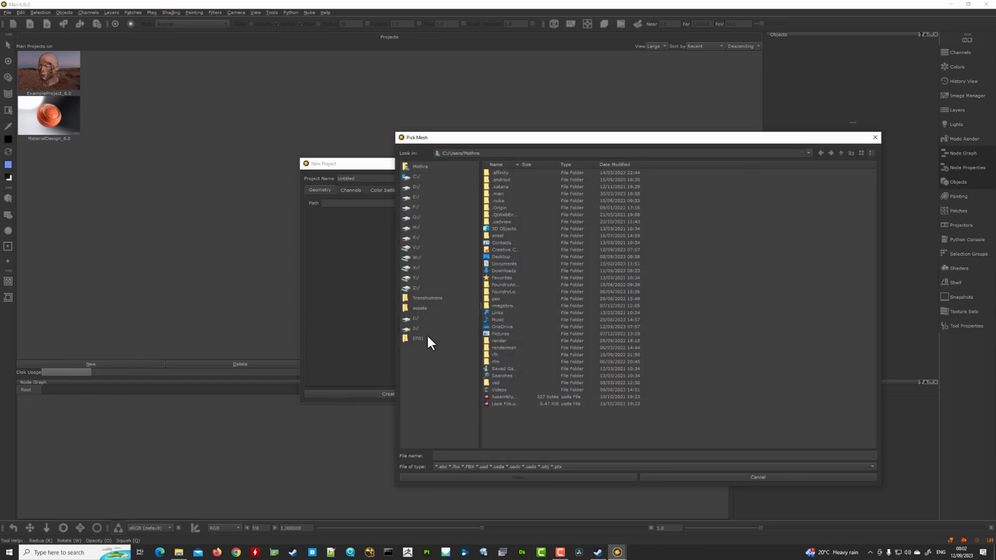
{"action": "mouse_move", "coordinate": [425, 148]}
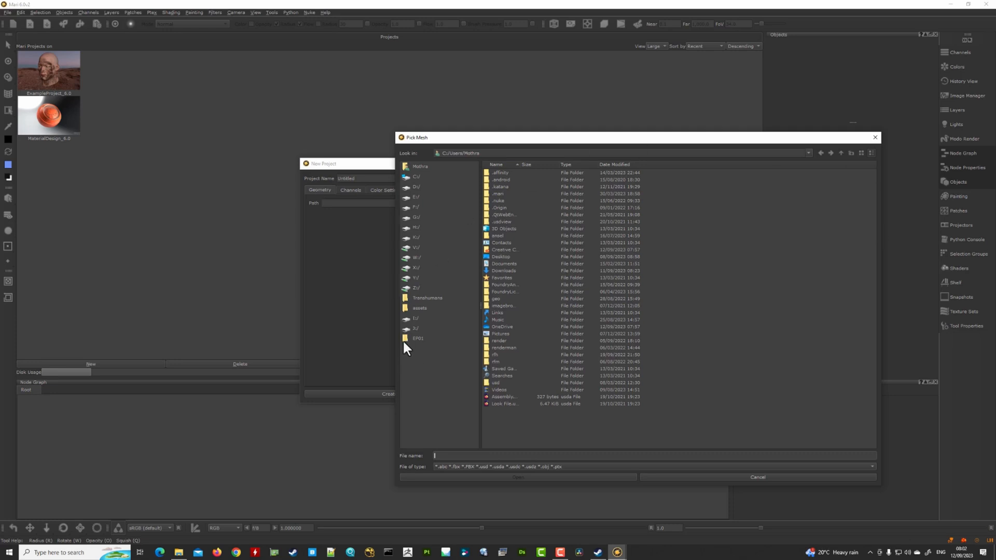
{"action": "double_click", "coordinate": [418, 338]}
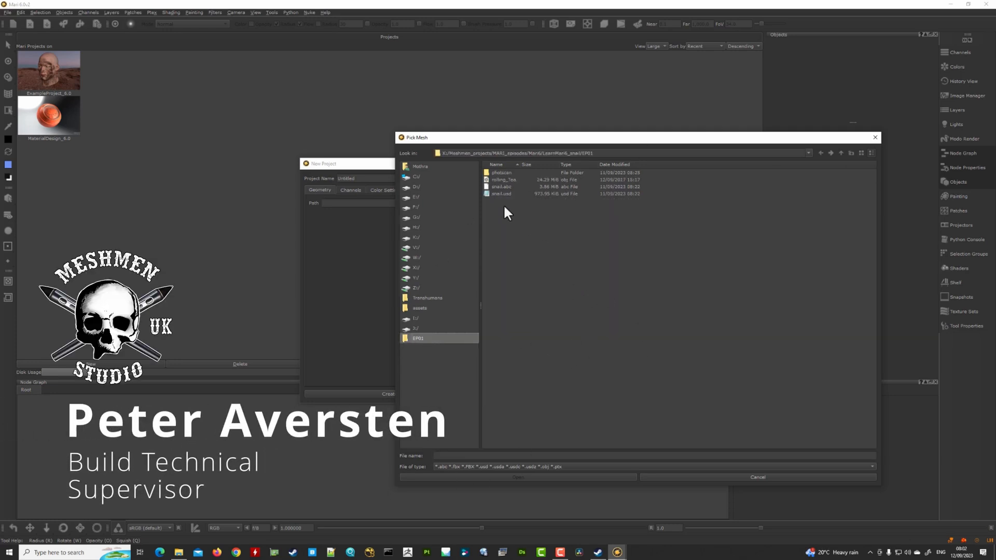
Step: Pick snail.abc as the project mesh and review the project's channels
{"action": "left_click", "coordinate": [501, 186]}
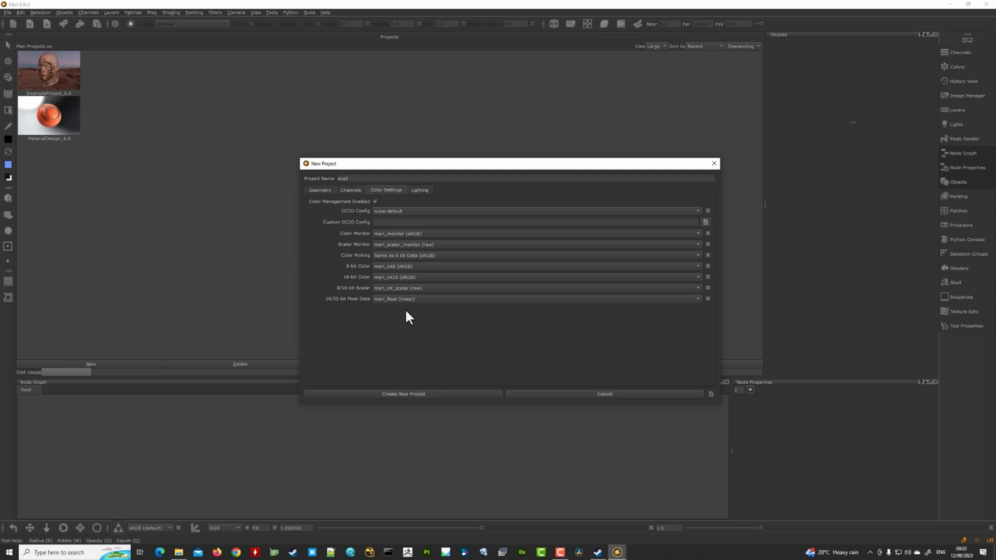
{"action": "mouse_move", "coordinate": [411, 222]}
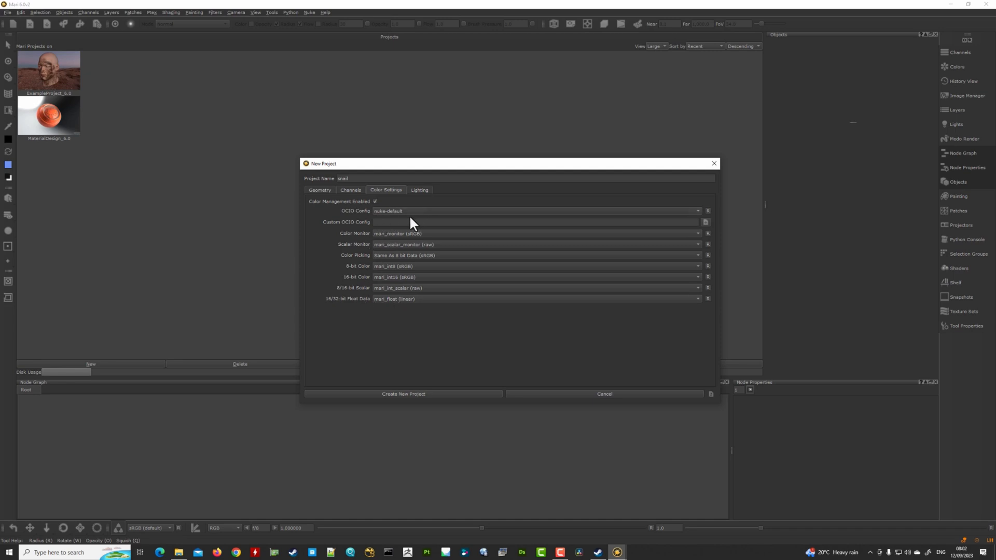
{"action": "left_click", "coordinate": [319, 190]}
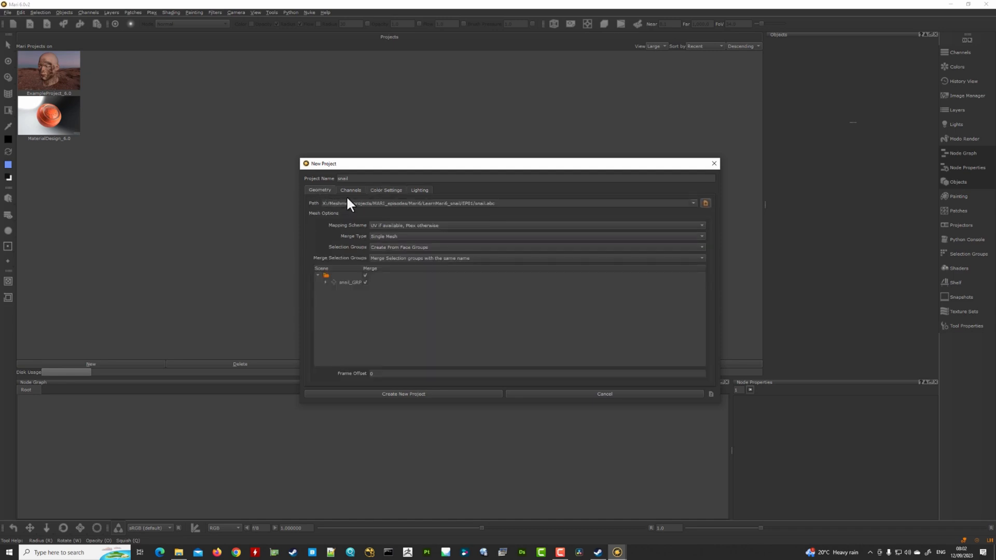
{"action": "left_click", "coordinate": [351, 190]}
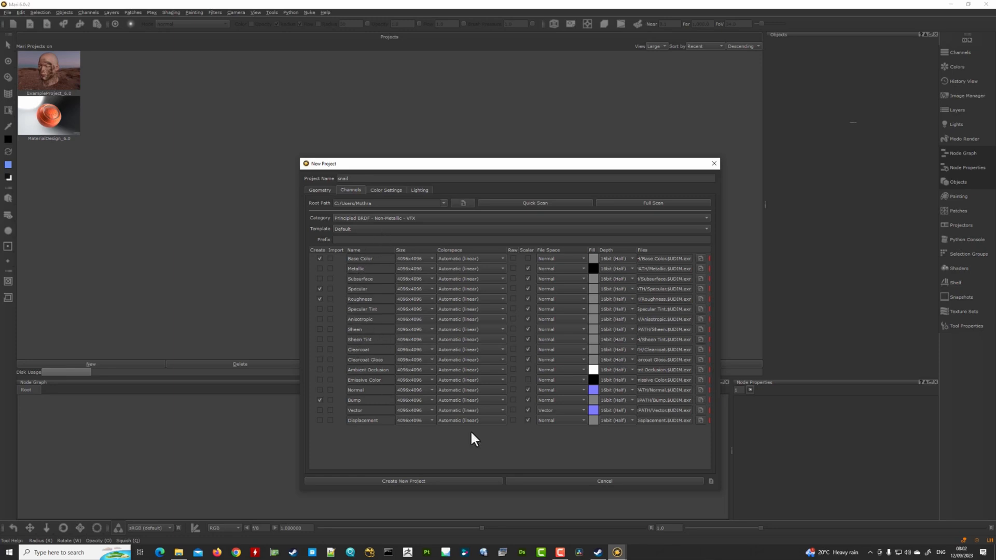
{"action": "mouse_move", "coordinate": [622, 314]}
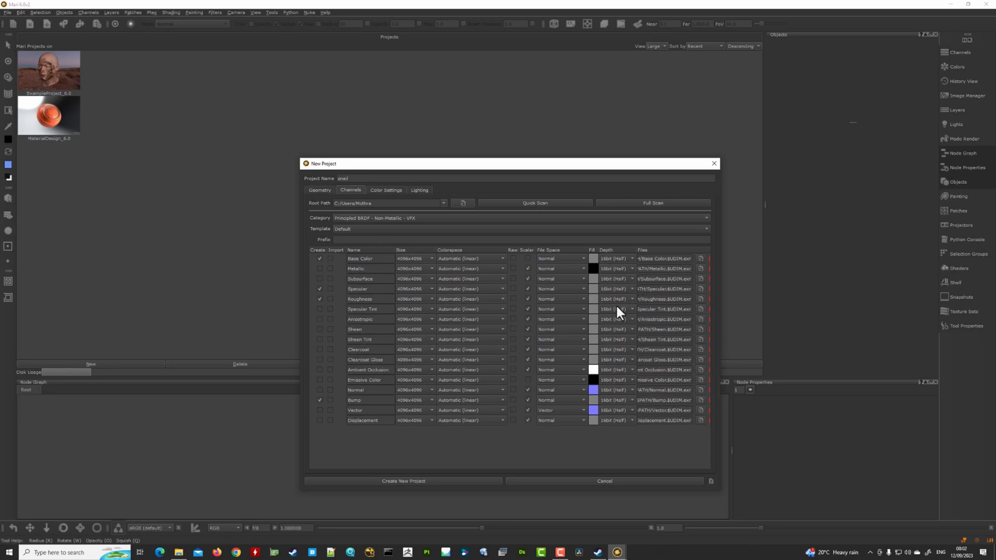
Step: Review lighting settings, cancel the environment map picker, and return to Geometry
{"action": "left_click", "coordinate": [418, 189]}
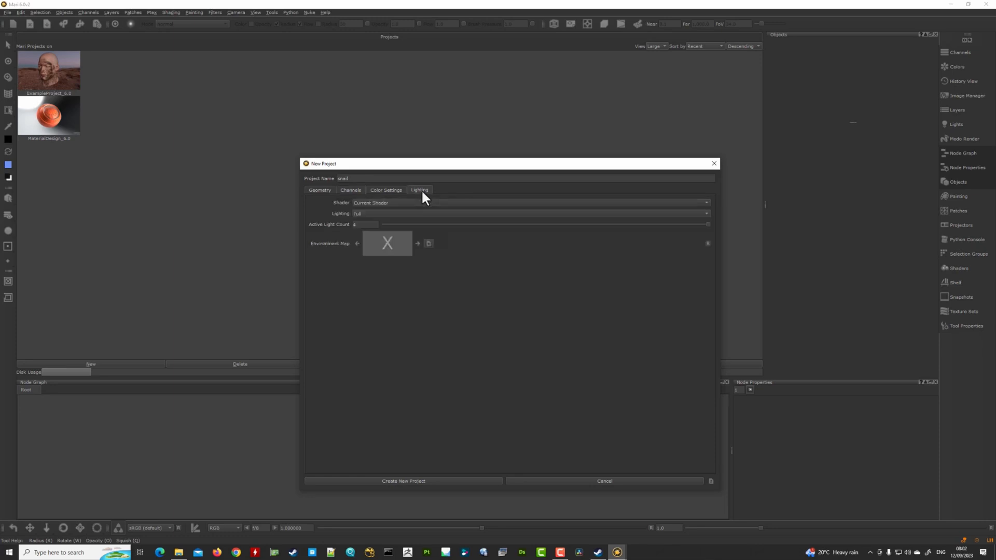
{"action": "left_click", "coordinate": [387, 243]}
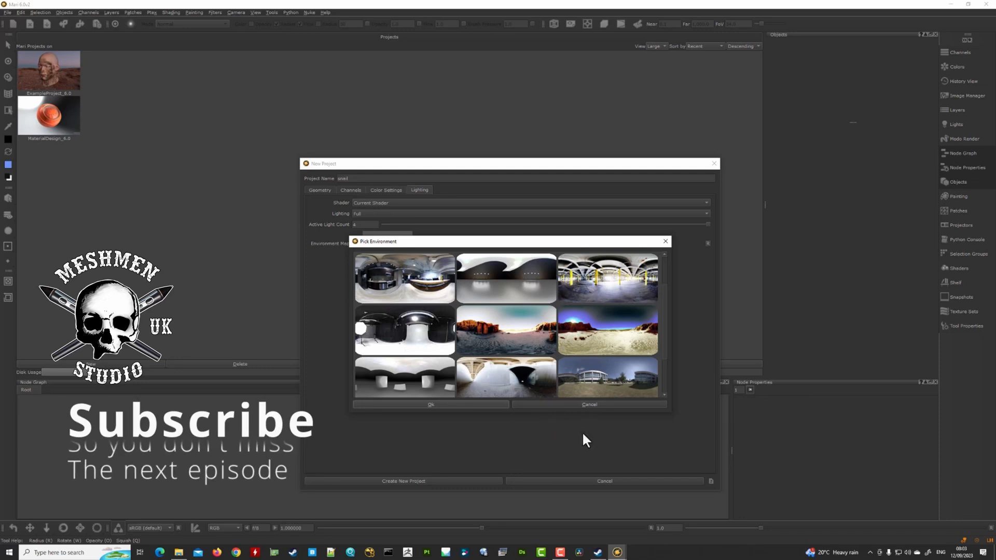
{"action": "left_click", "coordinate": [589, 404]}
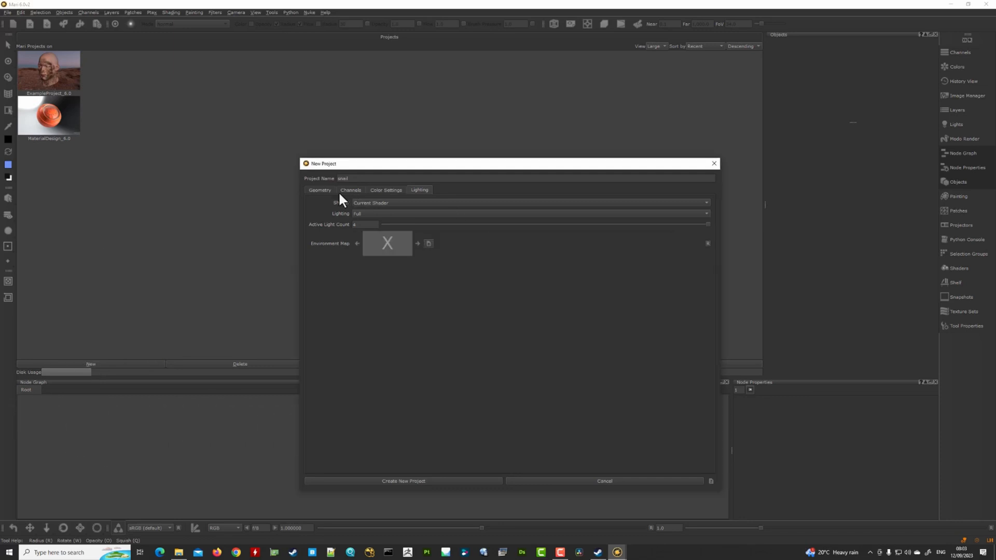
{"action": "left_click", "coordinate": [319, 190]}
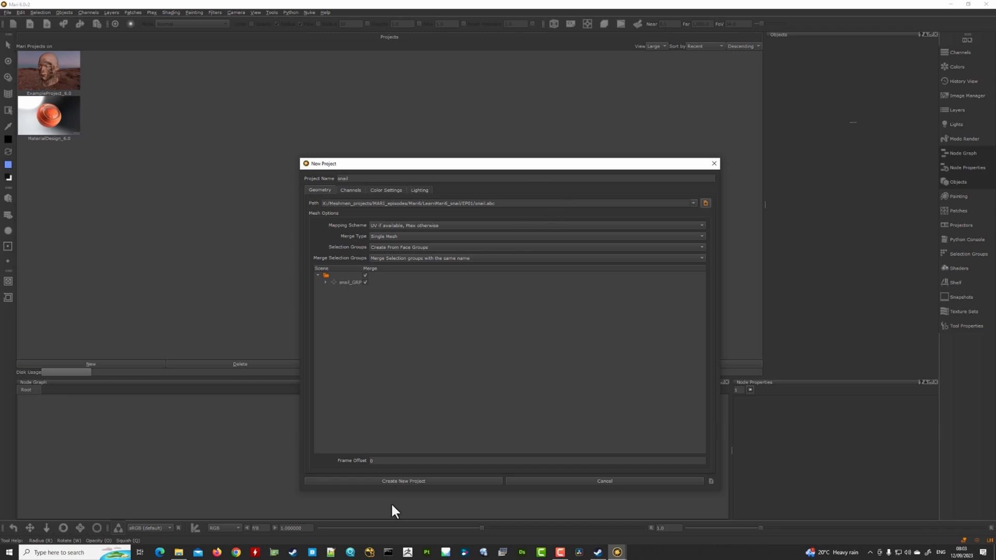
Step: Create the snail project, orbit around the model, and close the Shaders palette
{"action": "left_click", "coordinate": [402, 481]}
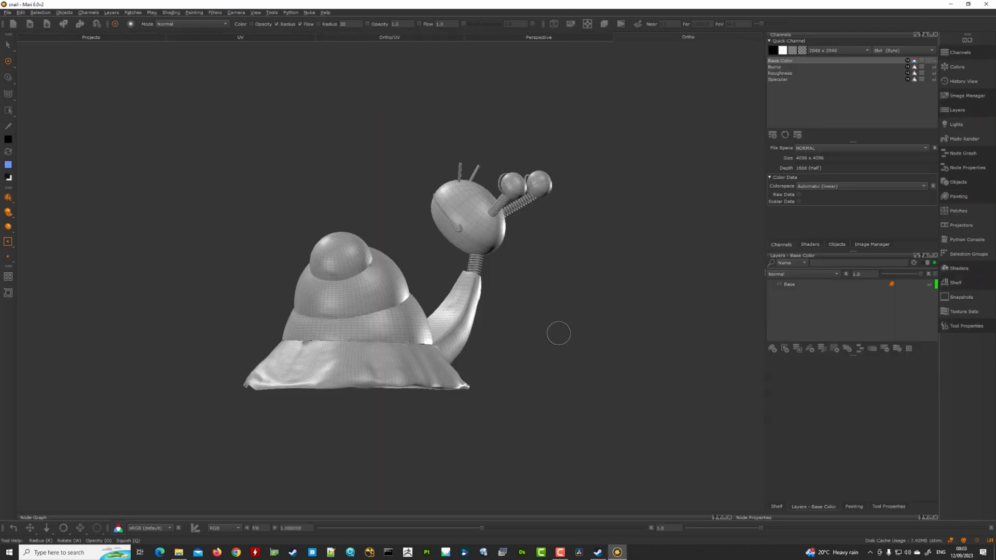
{"action": "left_click_drag", "start_coordinate": [559, 333], "coordinate": [627, 269]}
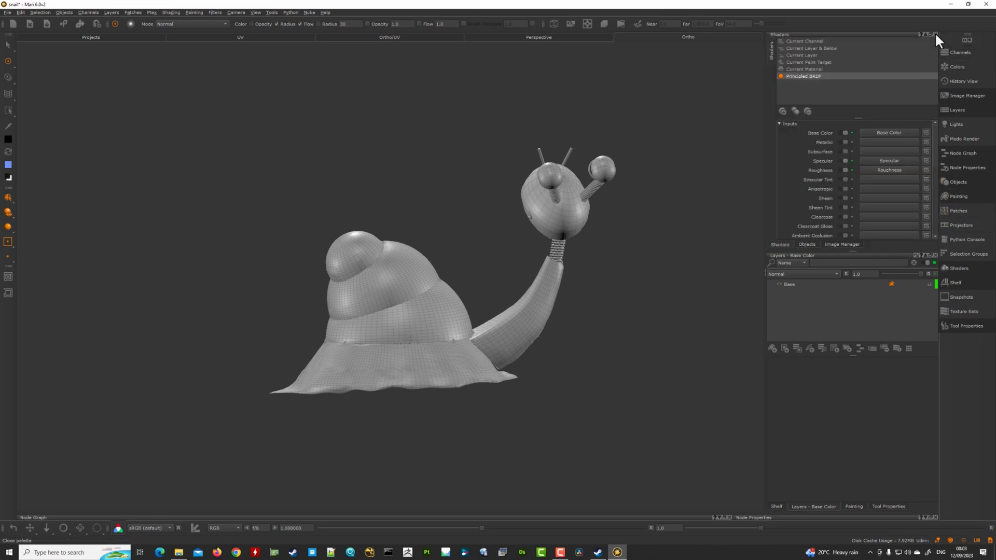
{"action": "left_click", "coordinate": [936, 34]}
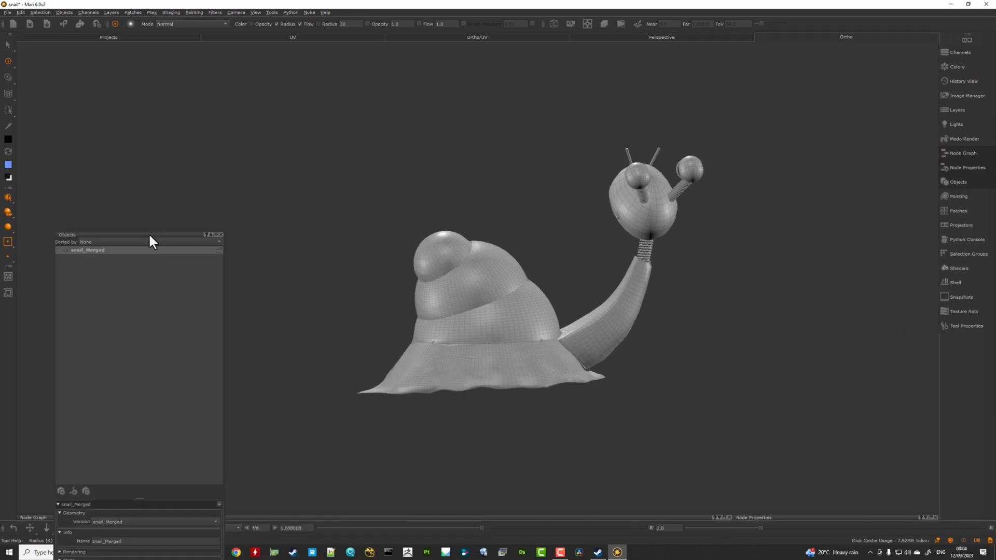
Step: Dock the Objects palette and bring up Subdivide options for snail_Merged
{"action": "left_click_drag", "start_coordinate": [151, 234], "coordinate": [416, 435]}
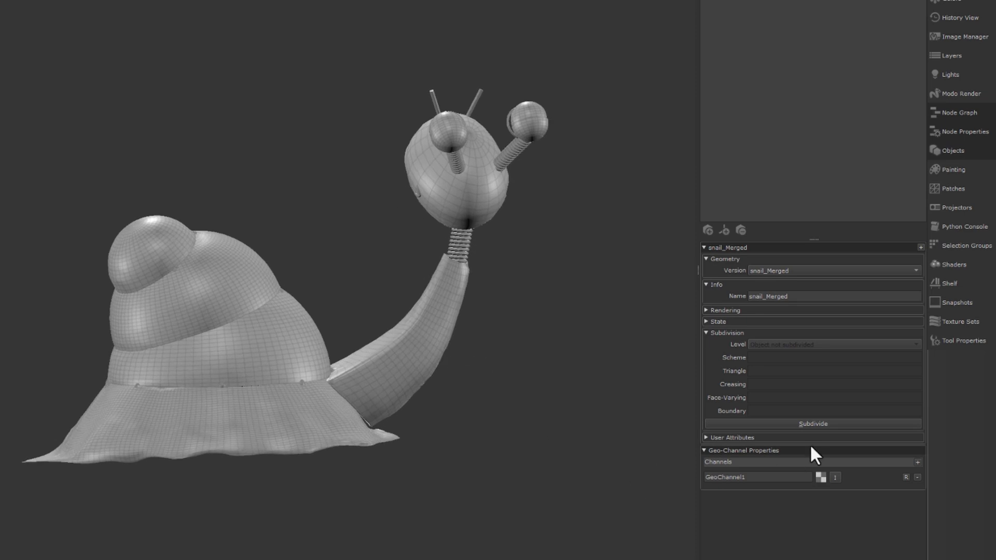
{"action": "left_click", "coordinate": [812, 424]}
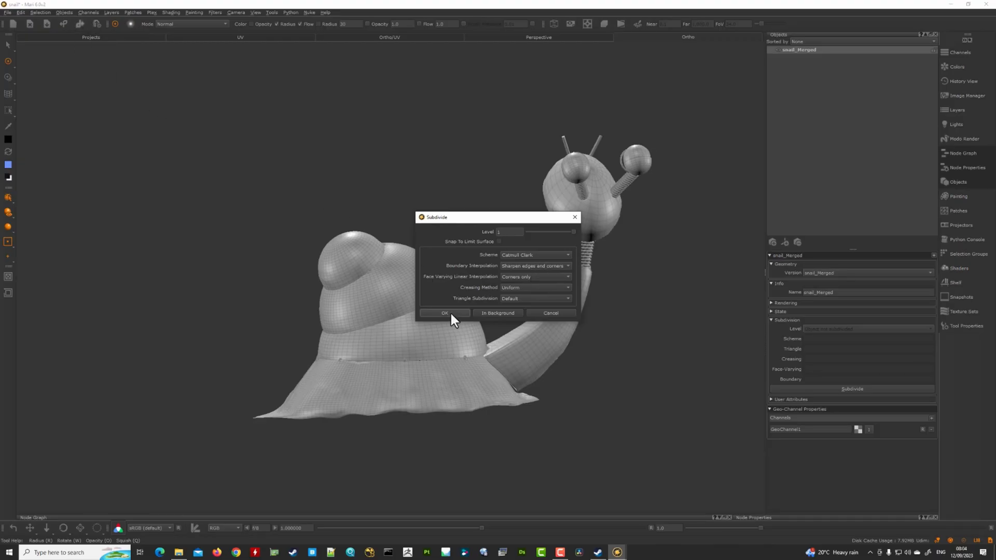
Step: Subdivide snail_Merged to level 1 with Catmull-Clark
{"action": "left_click", "coordinate": [445, 313]}
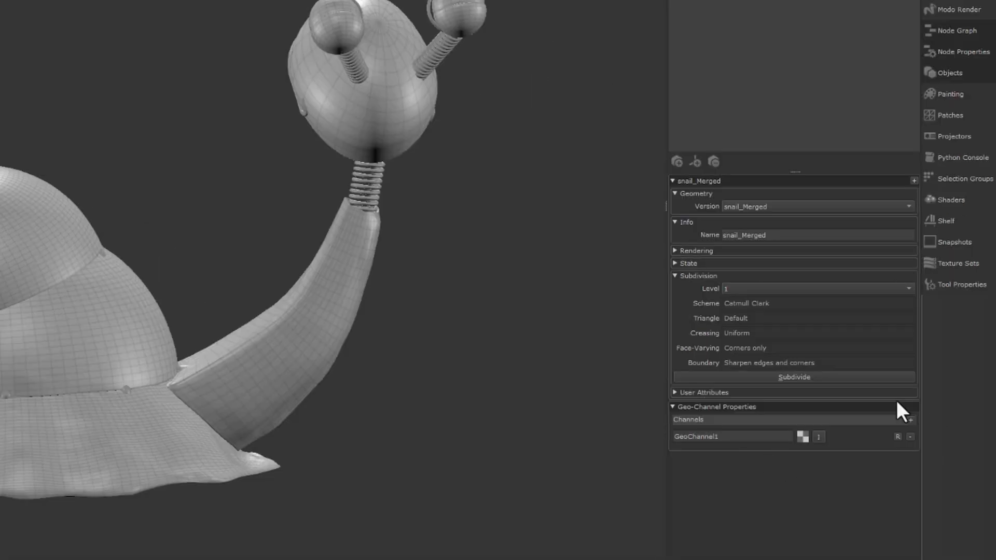
{"action": "mouse_move", "coordinate": [755, 469]}
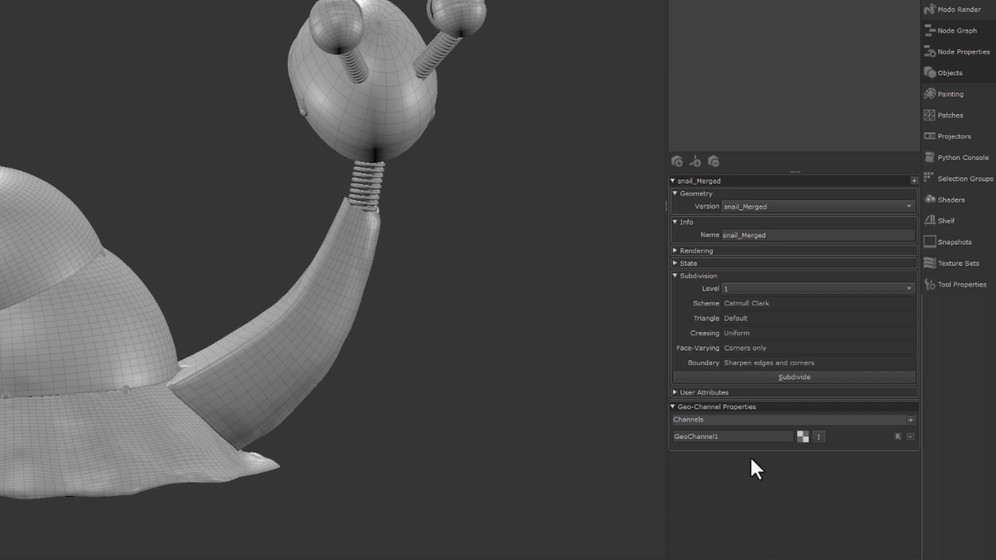
{"action": "mouse_move", "coordinate": [743, 492]}
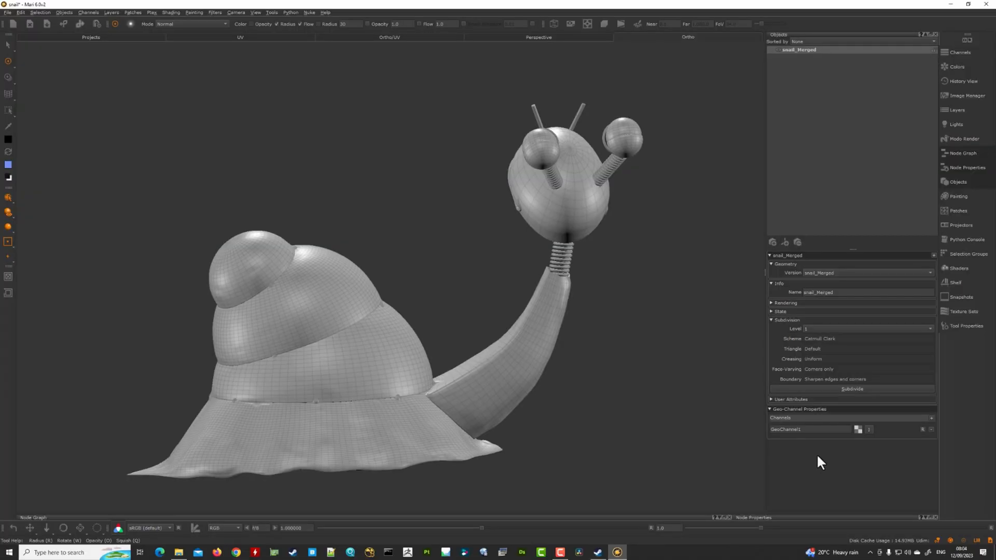
{"action": "mouse_move", "coordinate": [818, 463]}
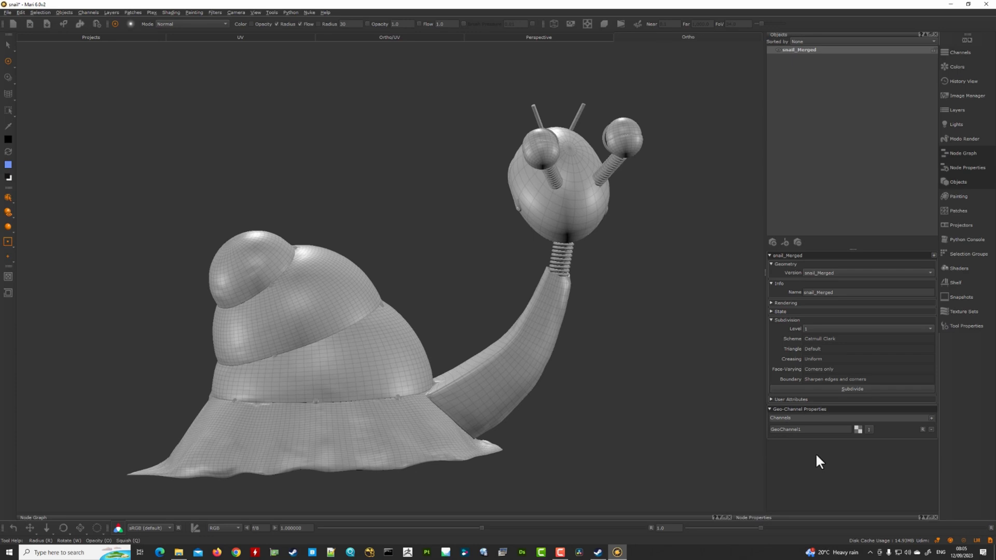
{"action": "mouse_move", "coordinate": [815, 463]}
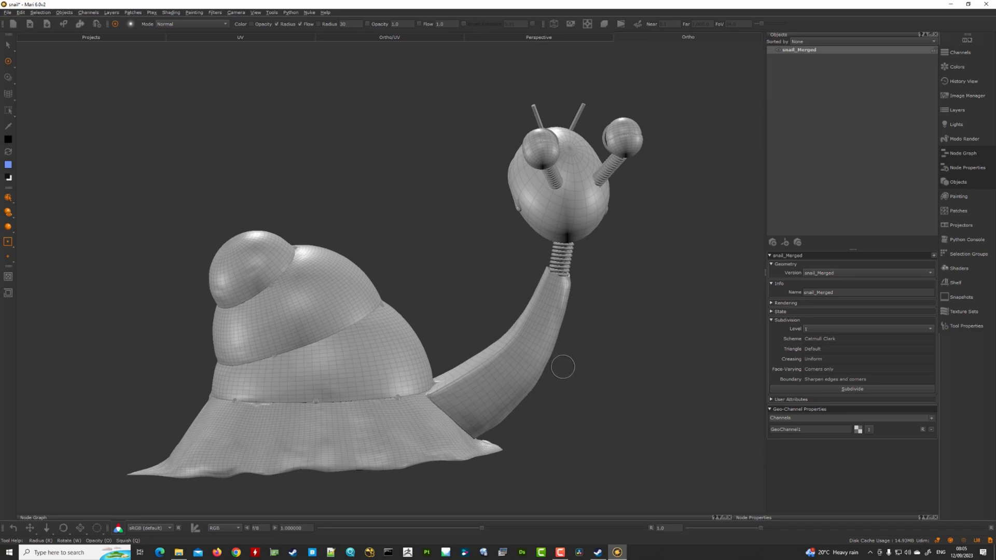
{"action": "mouse_move", "coordinate": [658, 294]}
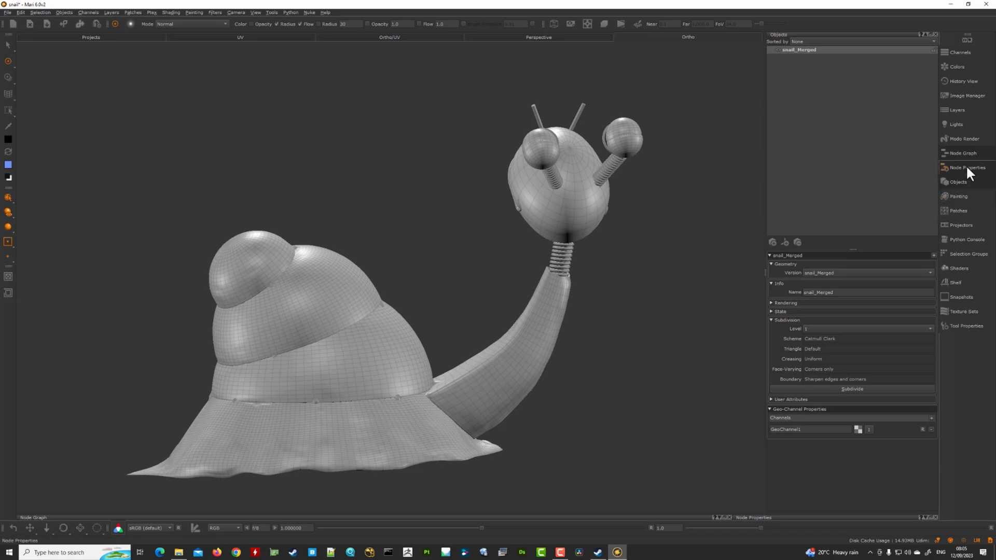
{"action": "mouse_move", "coordinate": [618, 393]}
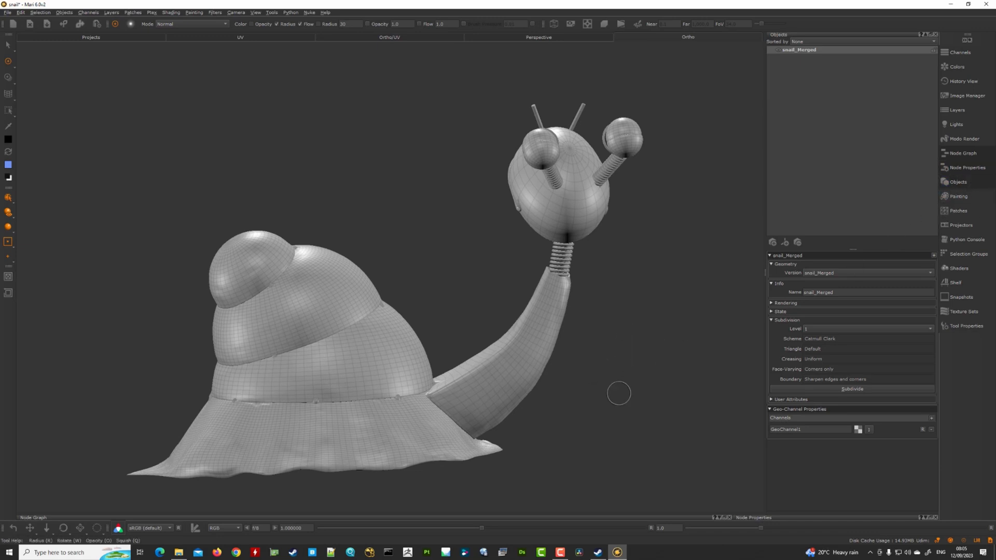
{"action": "mouse_move", "coordinate": [639, 385]}
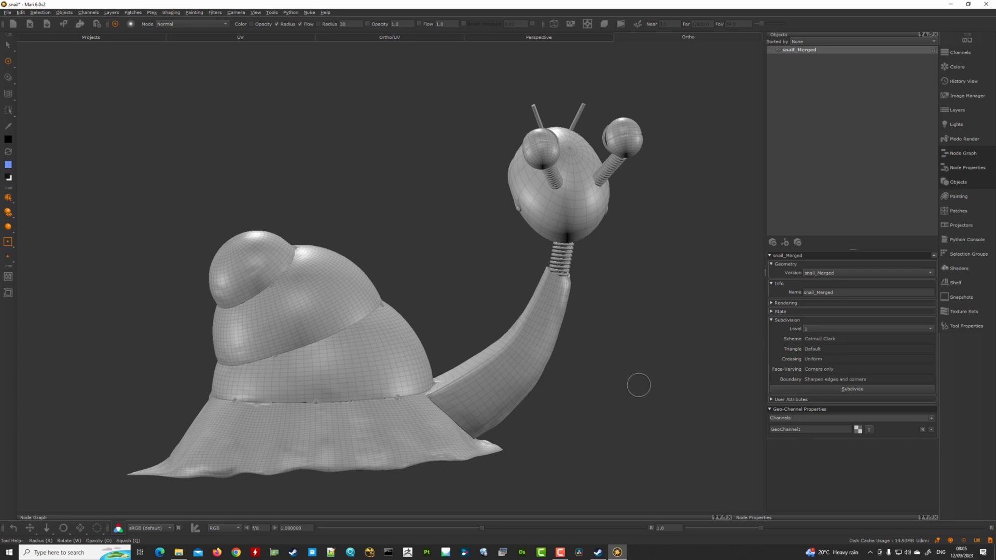
{"action": "mouse_move", "coordinate": [639, 382]}
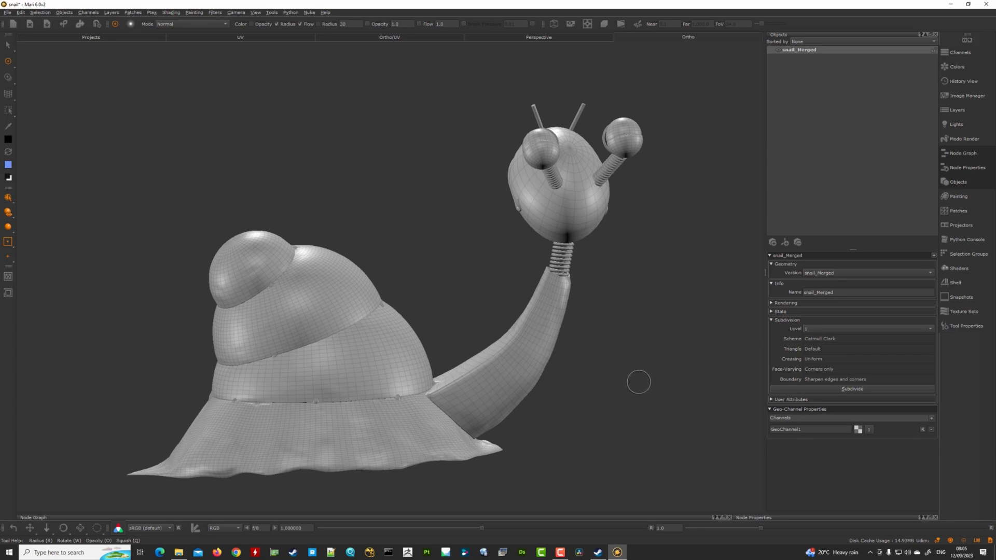
{"action": "mouse_move", "coordinate": [608, 354]}
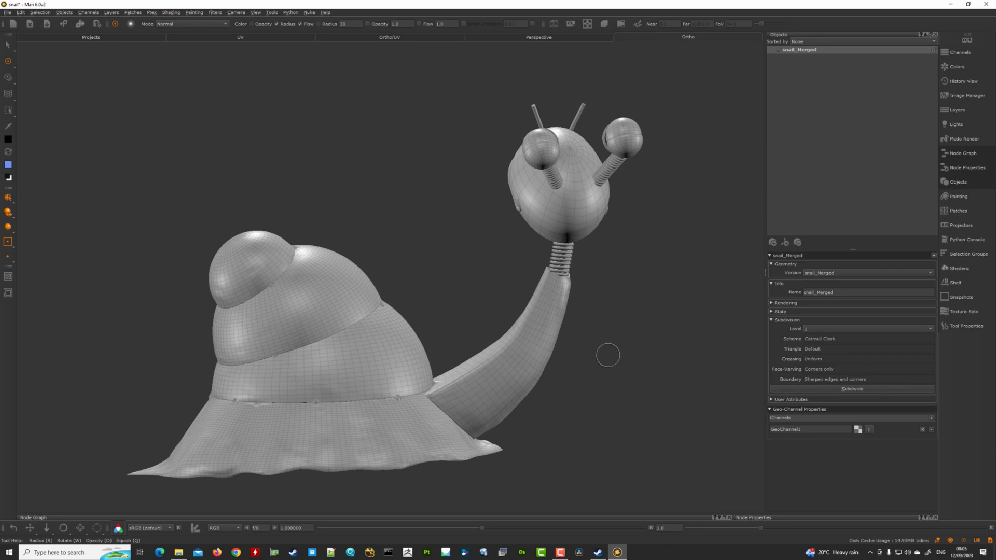
{"action": "mouse_move", "coordinate": [779, 464]}
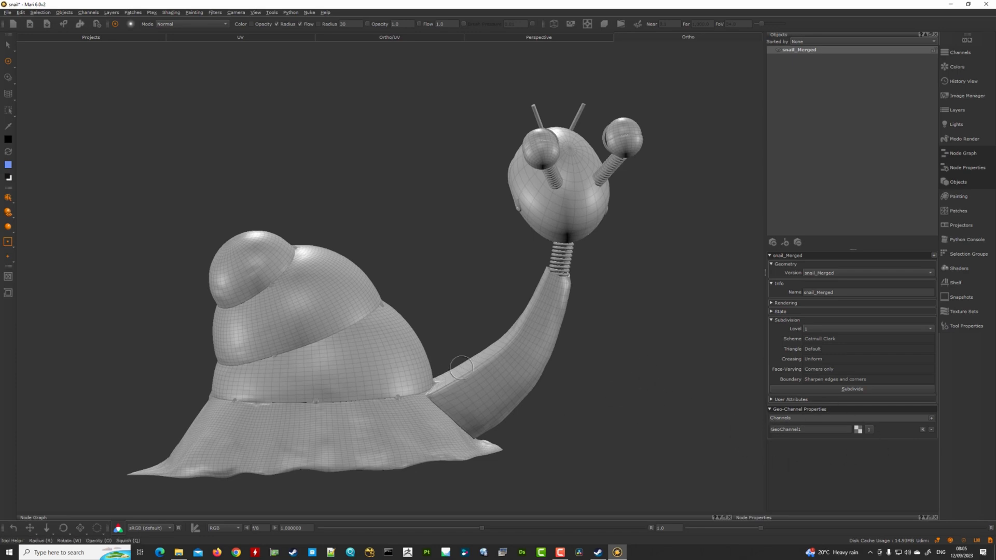
{"action": "mouse_move", "coordinate": [524, 308]}
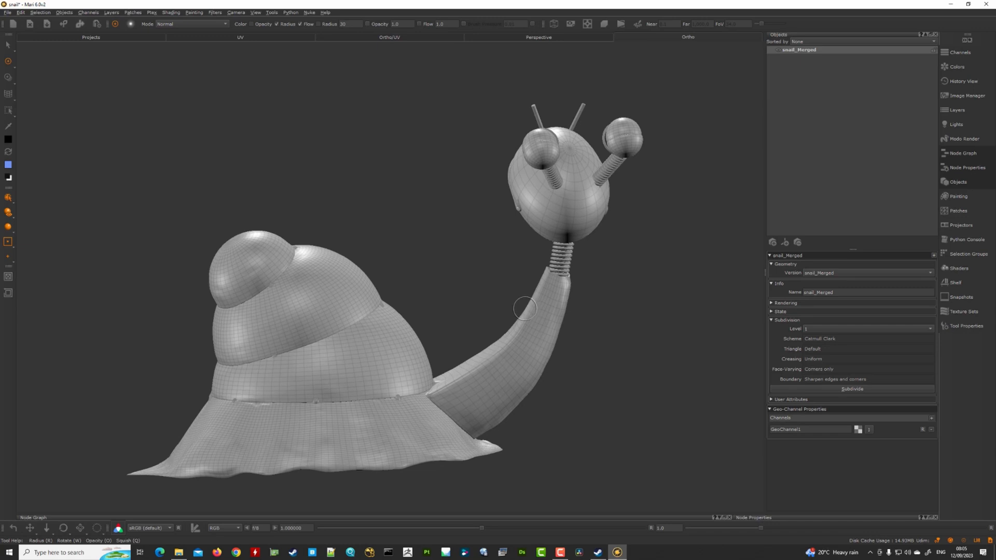
{"action": "mouse_move", "coordinate": [527, 319]}
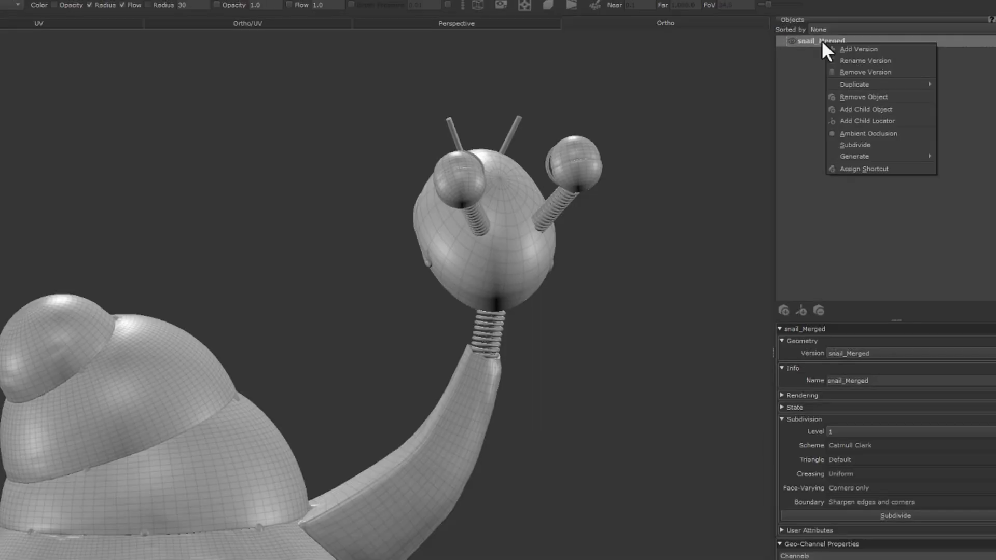
Step: Add rolling_Teapot.obj as a version, preview it, then switch back to snail_Merged
{"action": "left_click", "coordinate": [859, 49]}
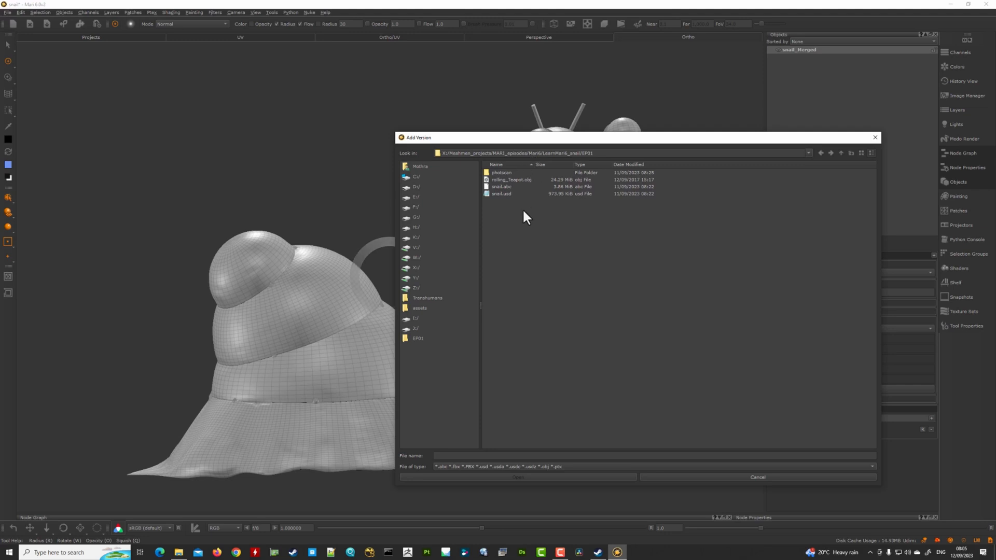
{"action": "left_click", "coordinate": [511, 180]}
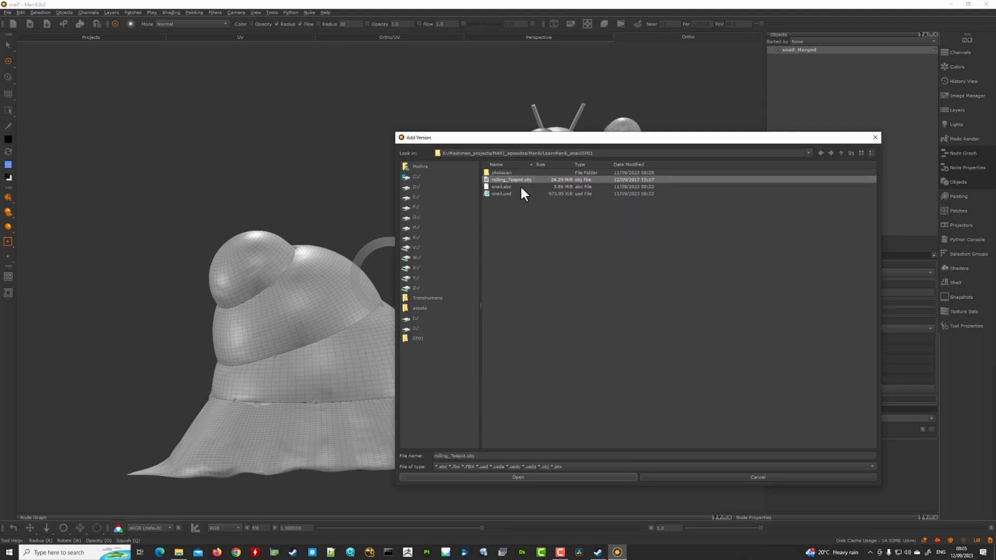
{"action": "left_click", "coordinate": [517, 477]}
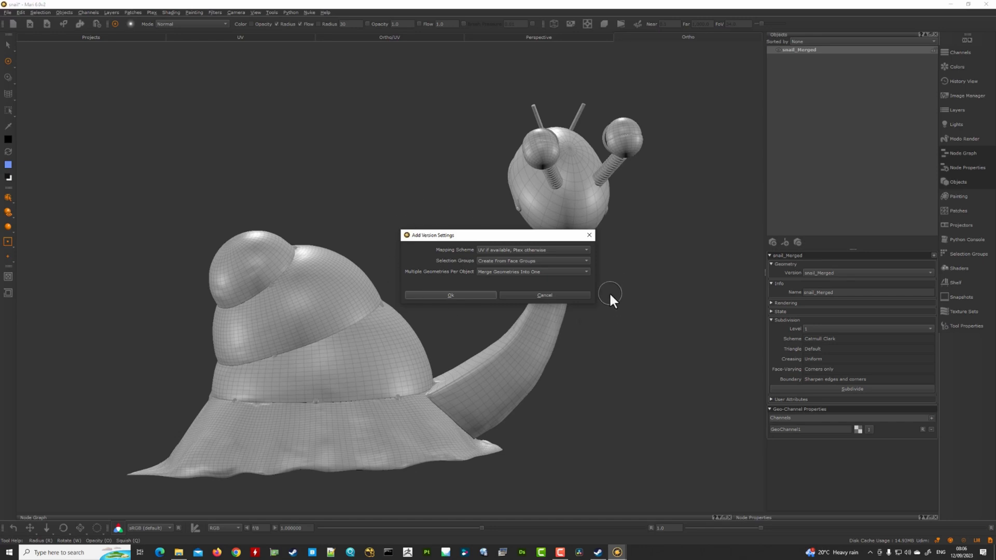
{"action": "mouse_move", "coordinate": [508, 305]}
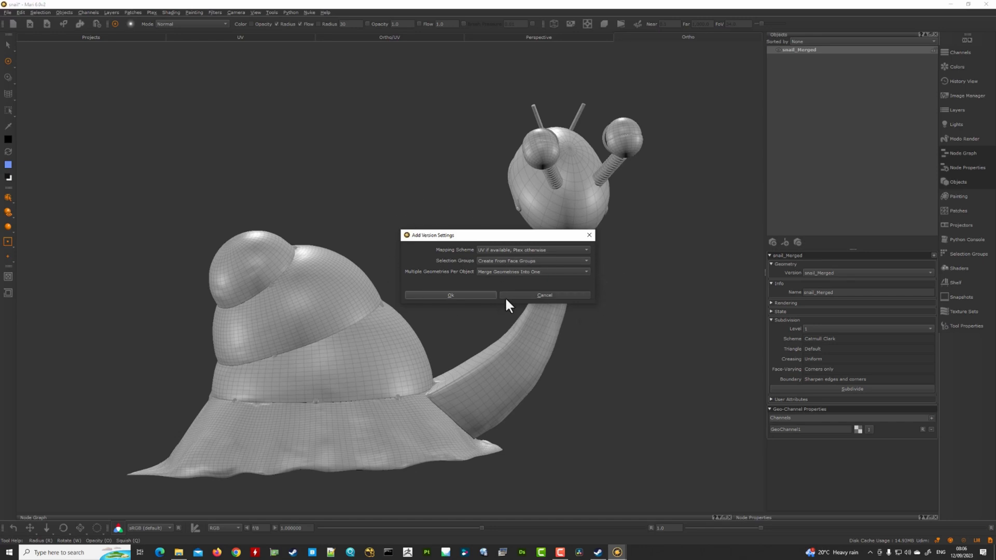
{"action": "mouse_move", "coordinate": [558, 242]}
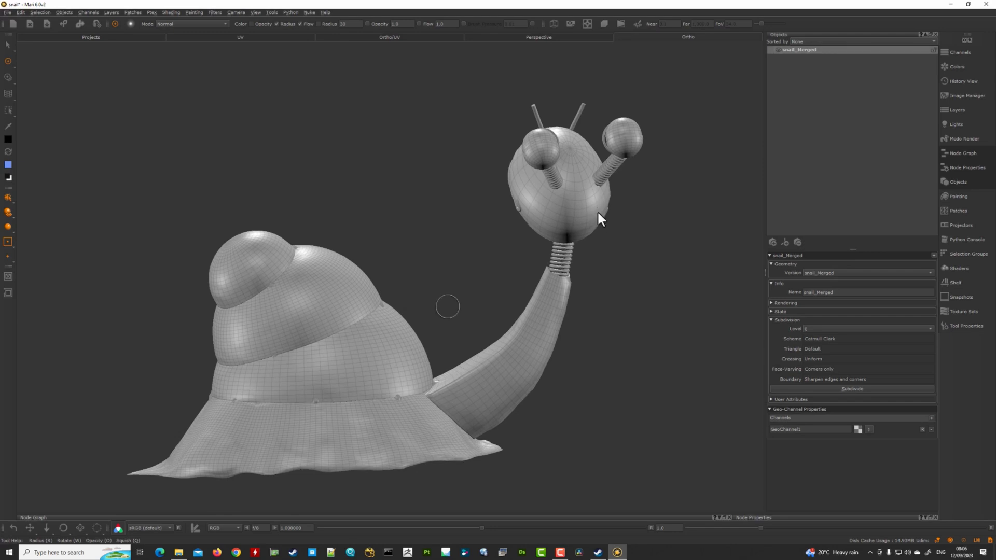
{"action": "mouse_move", "coordinate": [628, 287]}
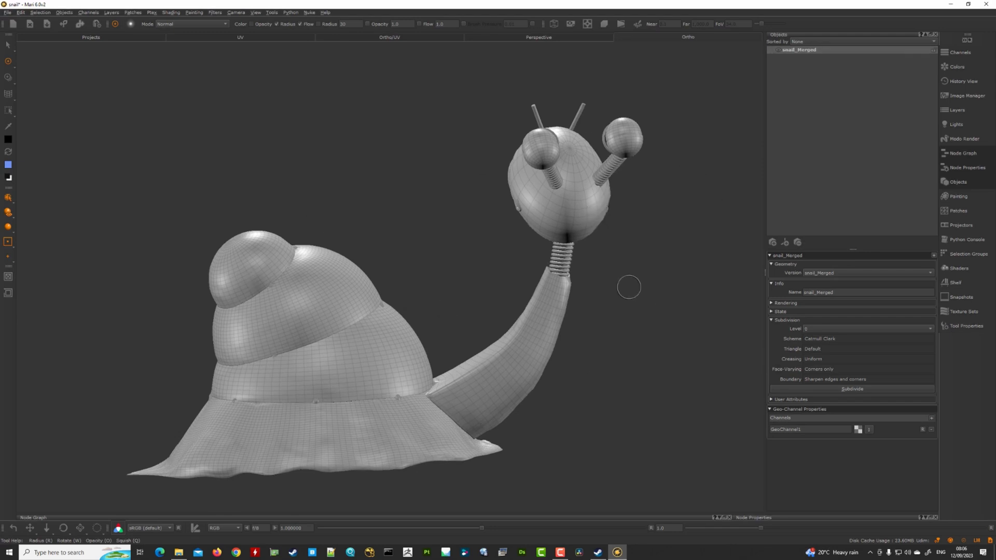
{"action": "mouse_move", "coordinate": [405, 215]}
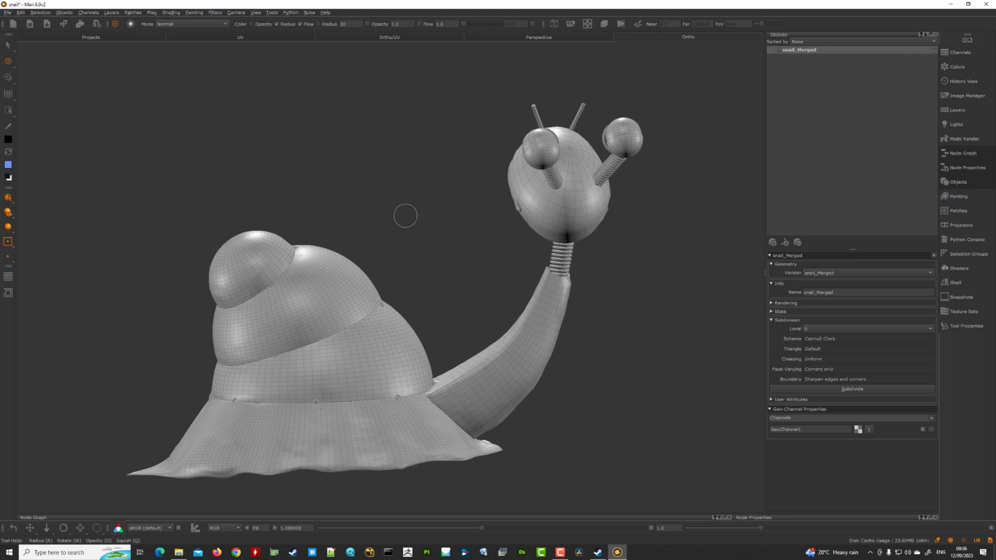
{"action": "mouse_move", "coordinate": [647, 436]}
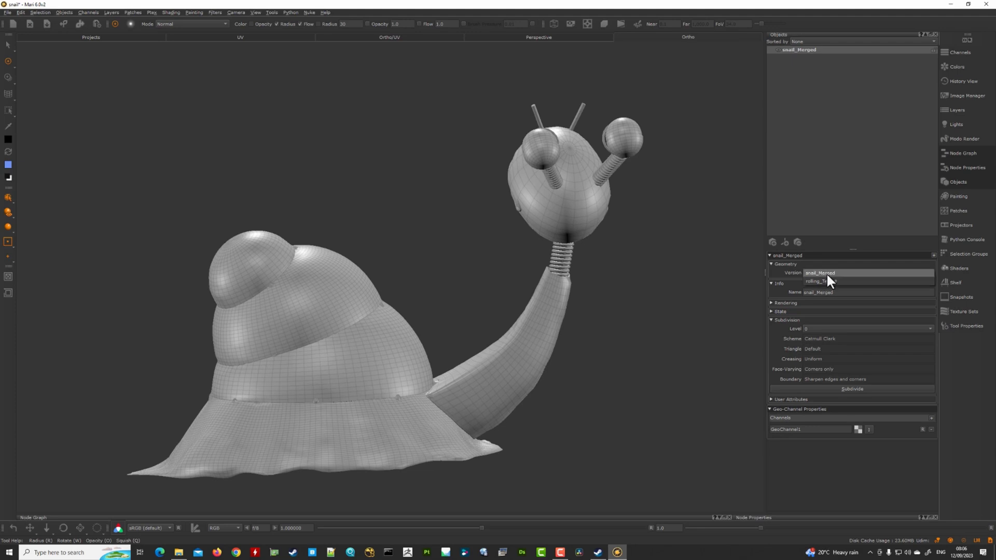
{"action": "mouse_move", "coordinate": [830, 282]}
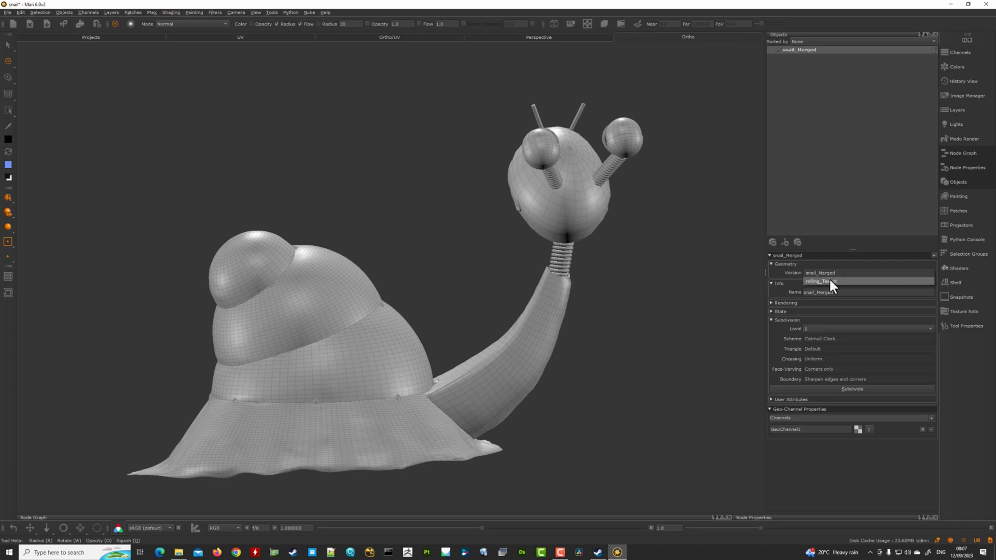
{"action": "left_click", "coordinate": [819, 281]}
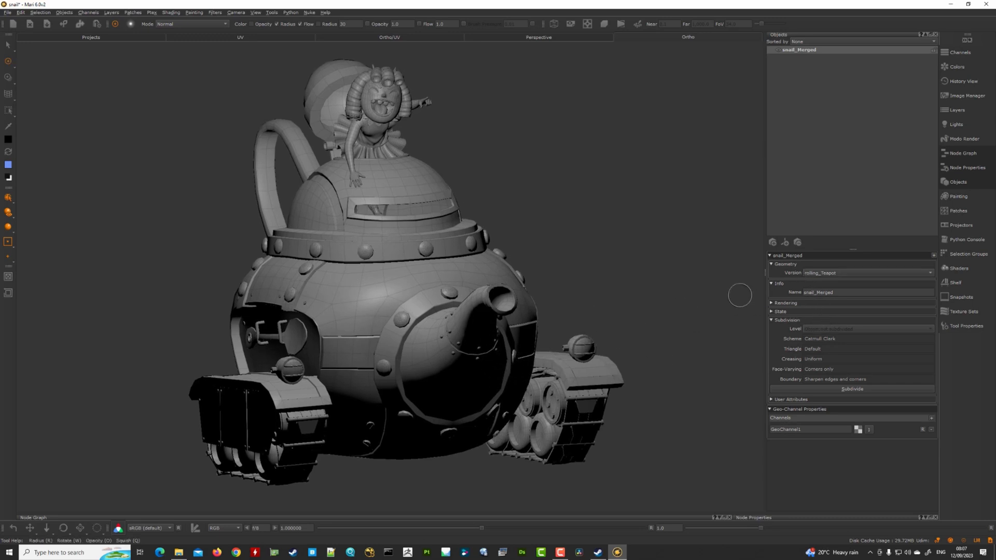
{"action": "left_click", "coordinate": [867, 272]}
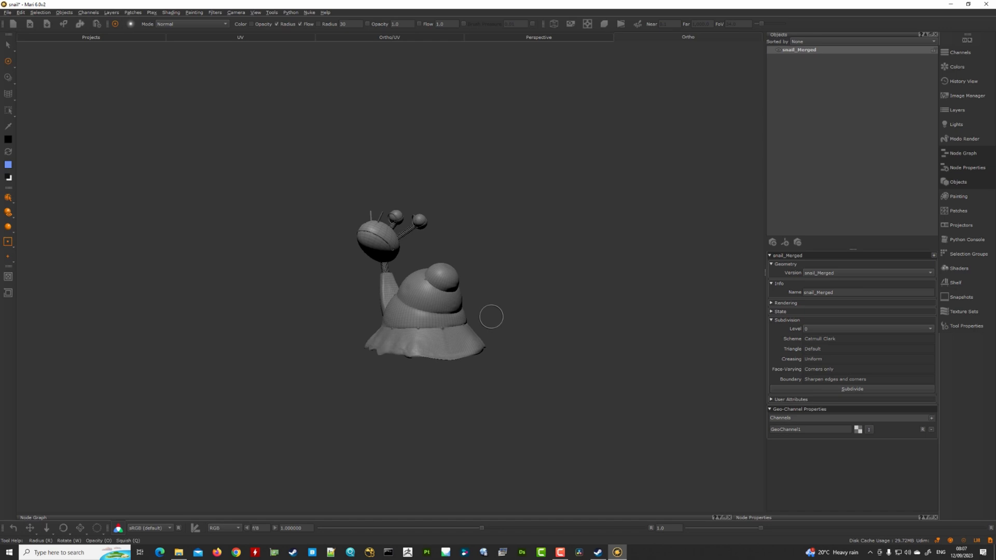
Step: Run Objects > Ambient Occlusion on the snail model
{"action": "left_click", "coordinate": [63, 12]}
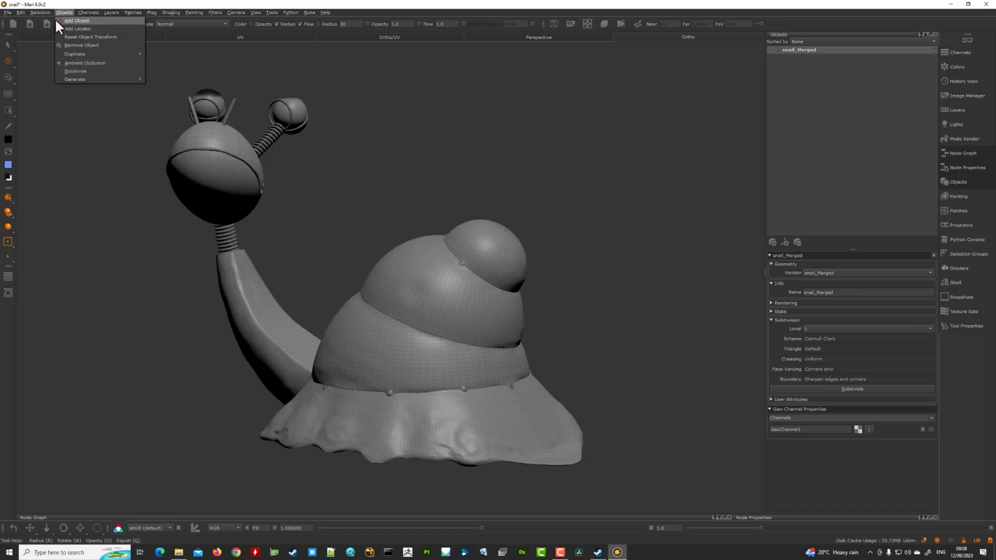
{"action": "mouse_move", "coordinate": [79, 71]}
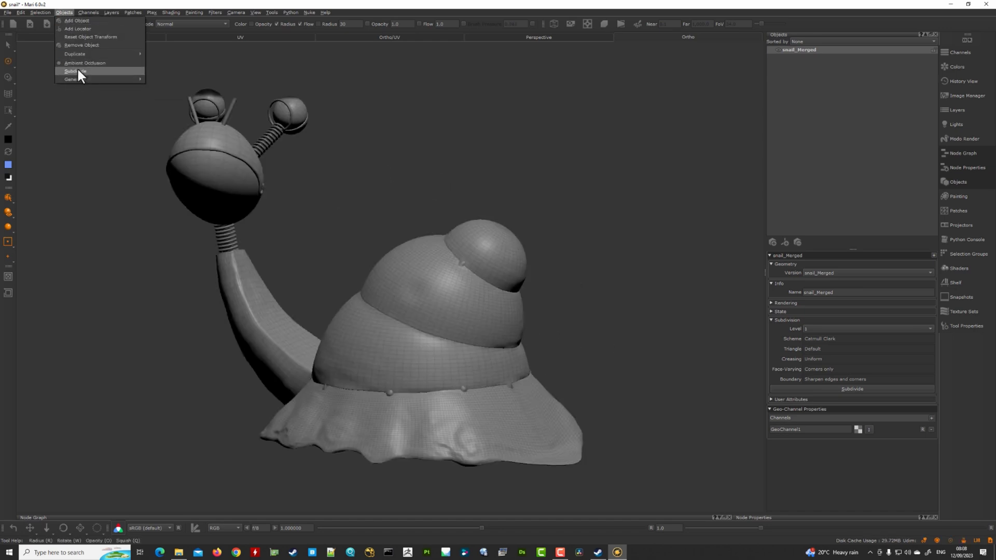
{"action": "mouse_move", "coordinate": [83, 63]}
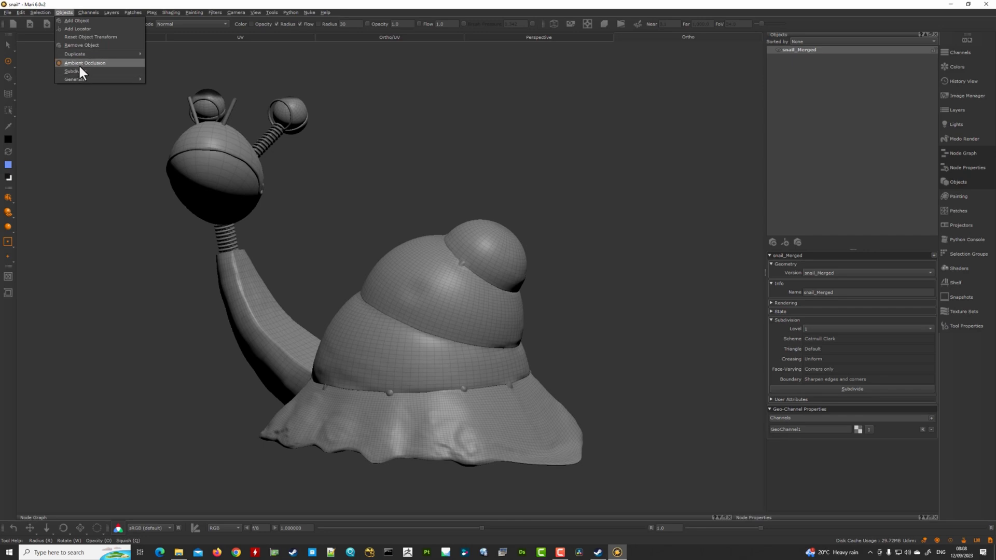
{"action": "left_click", "coordinate": [85, 62]}
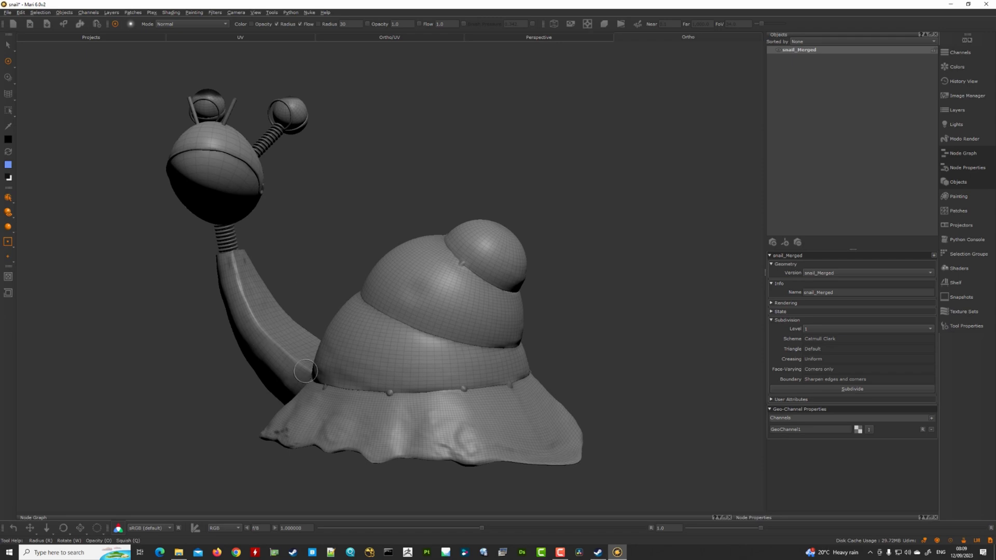
{"action": "mouse_move", "coordinate": [589, 329]}
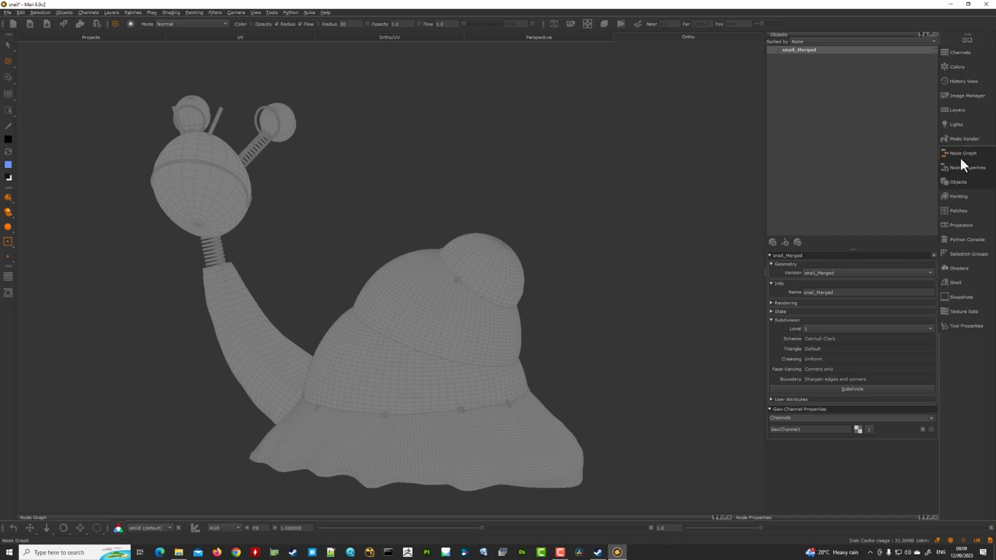
Step: Bring up the Node Graph, set subdivision level 0, and view the Ambient Occlusion result
{"action": "left_click", "coordinate": [961, 153]}
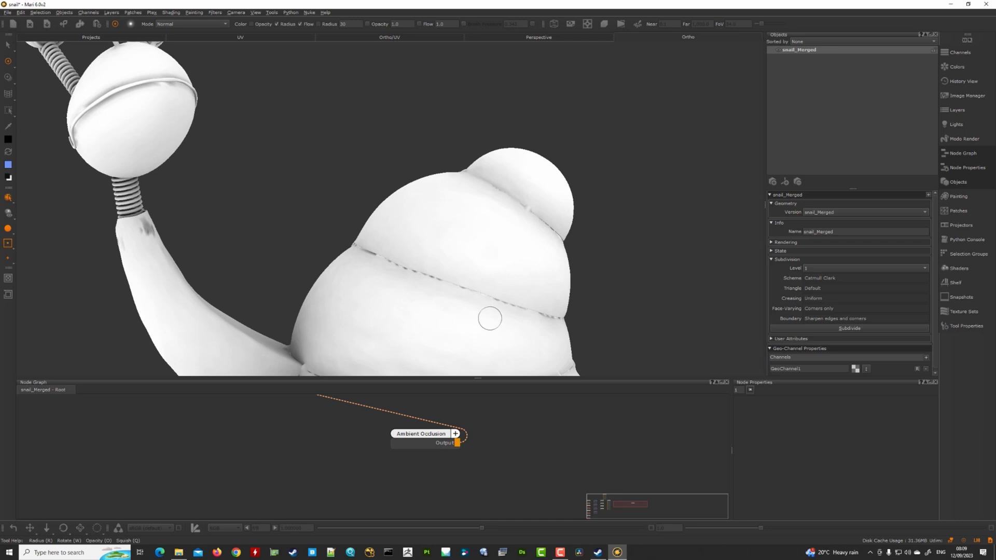
{"action": "mouse_move", "coordinate": [488, 318]}
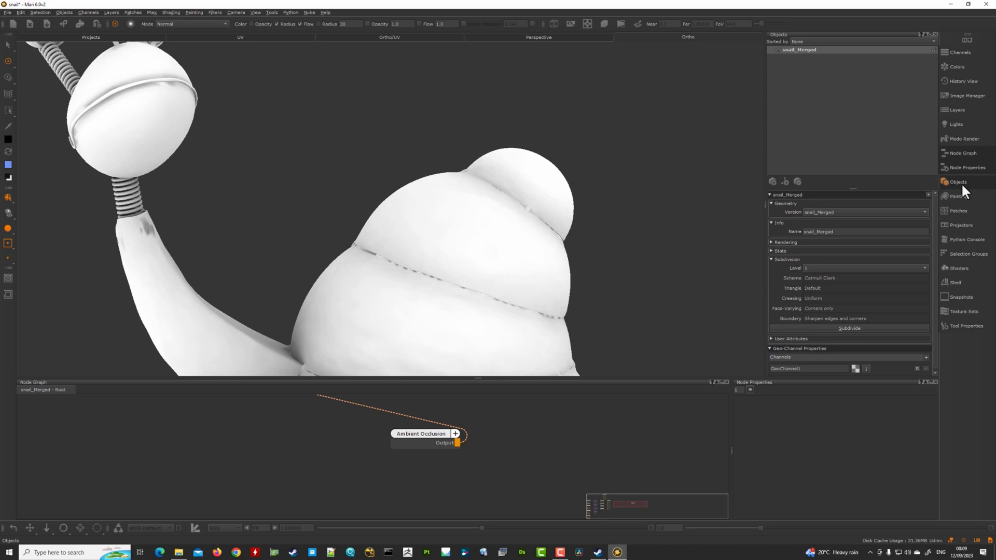
{"action": "mouse_move", "coordinate": [814, 280]}
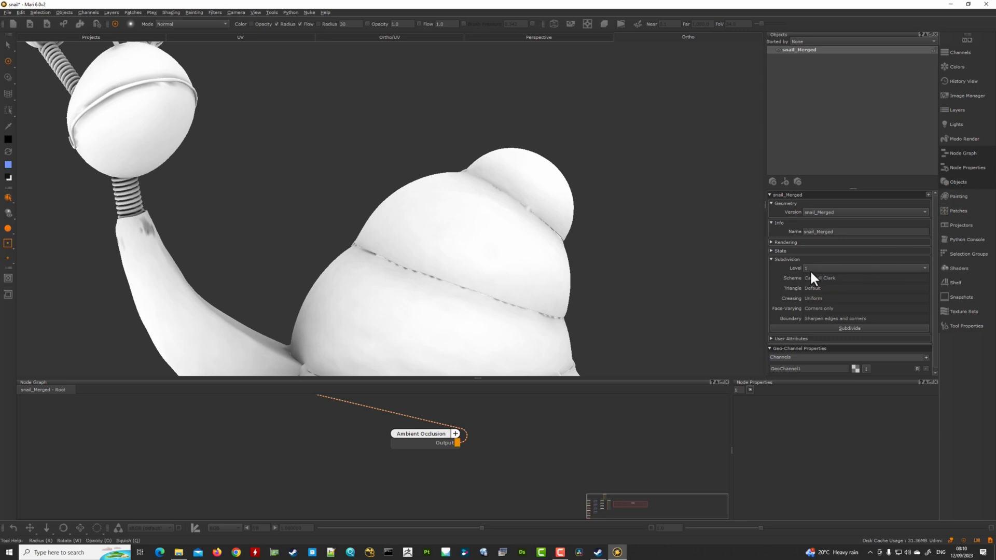
{"action": "left_click", "coordinate": [863, 268]}
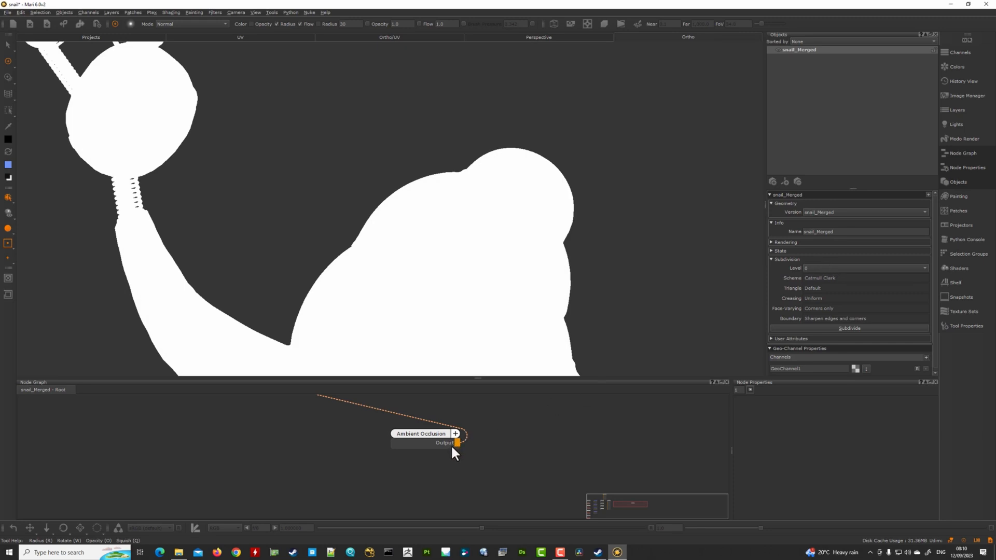
{"action": "left_click", "coordinate": [64, 12]}
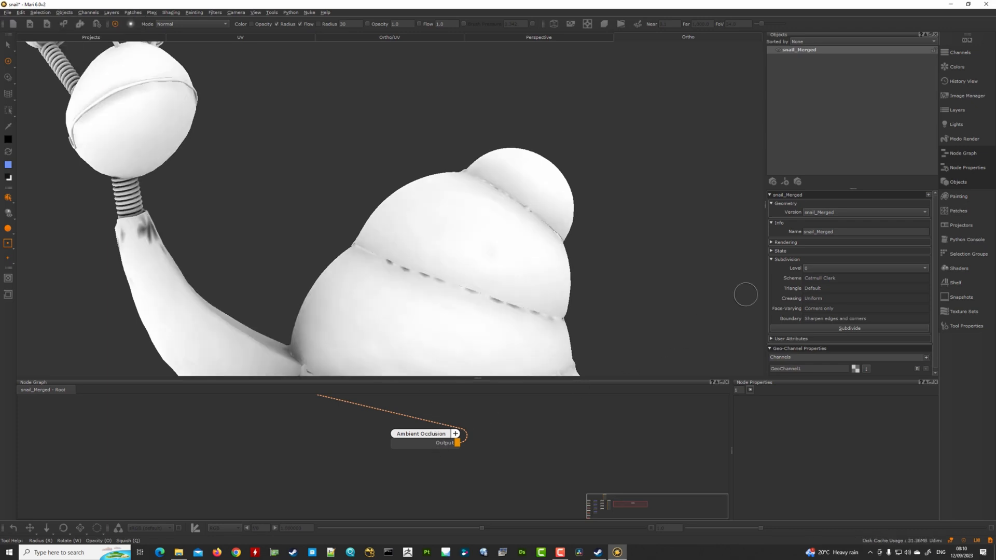
{"action": "mouse_move", "coordinate": [149, 255]}
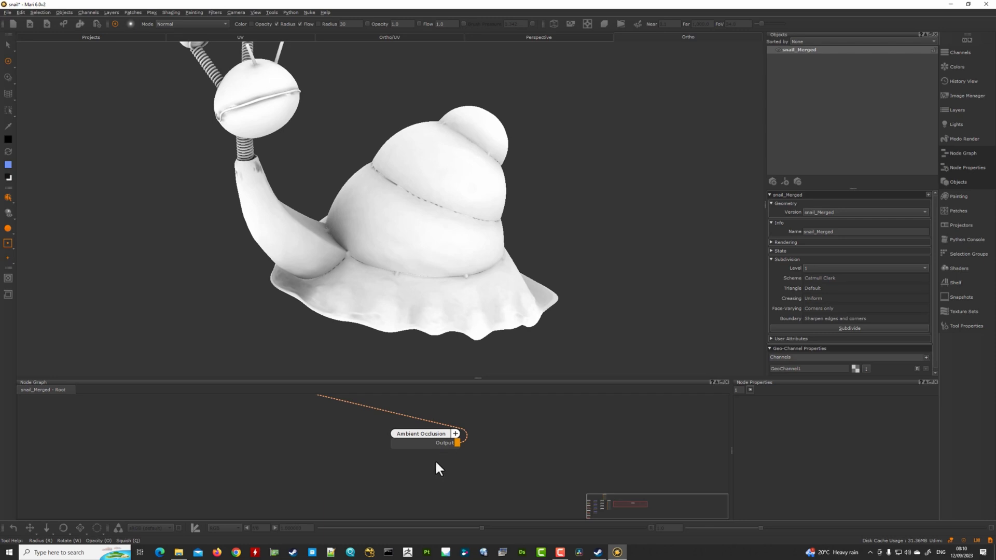
{"action": "mouse_move", "coordinate": [438, 478]}
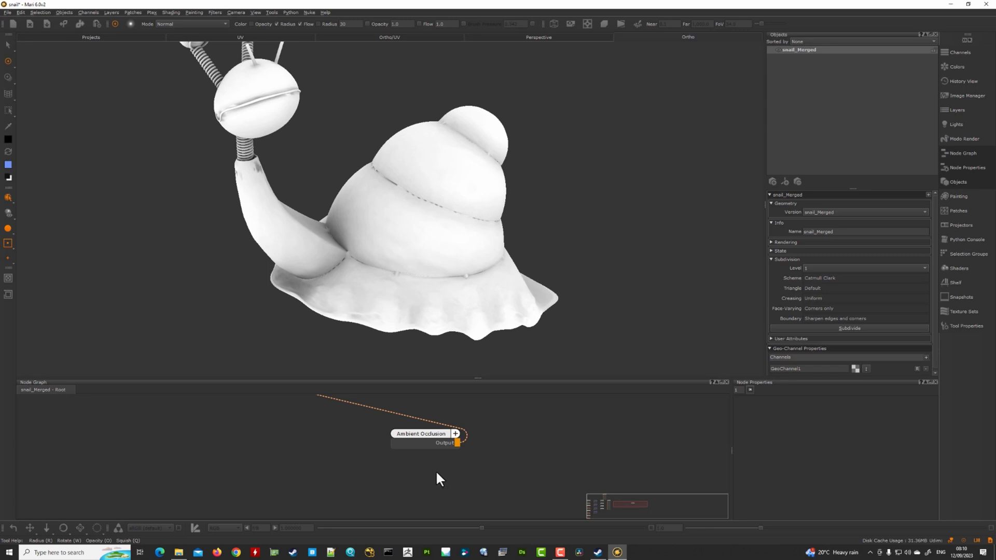
{"action": "mouse_move", "coordinate": [442, 477]}
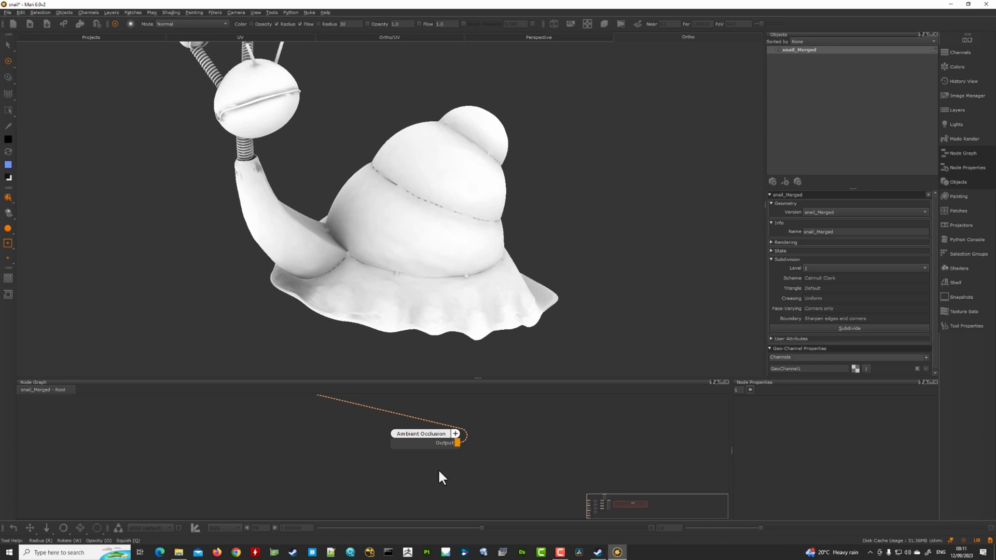
{"action": "mouse_move", "coordinate": [821, 386]}
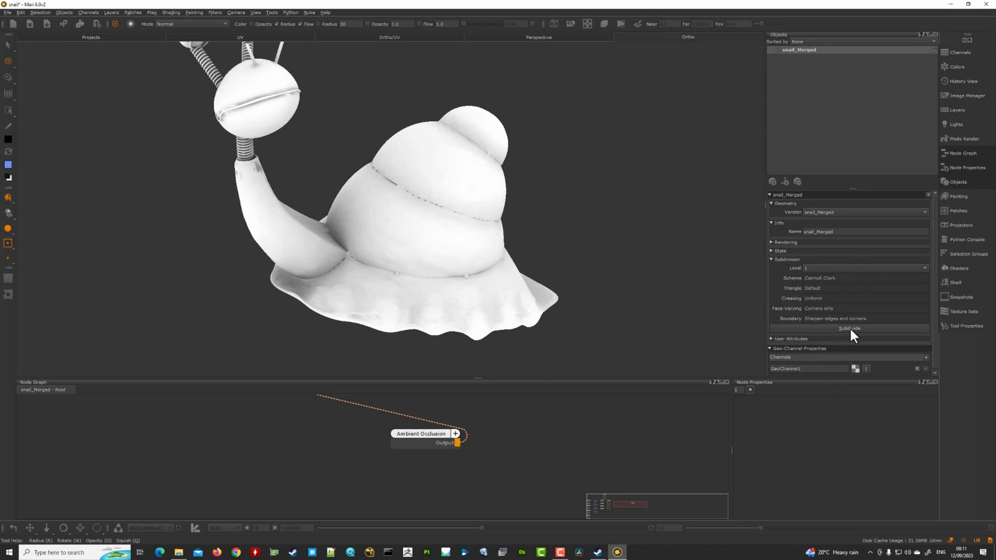
Step: Subdivide the snail, recompute ambient occlusion, and display subdivision level 3
{"action": "left_click", "coordinate": [848, 328]}
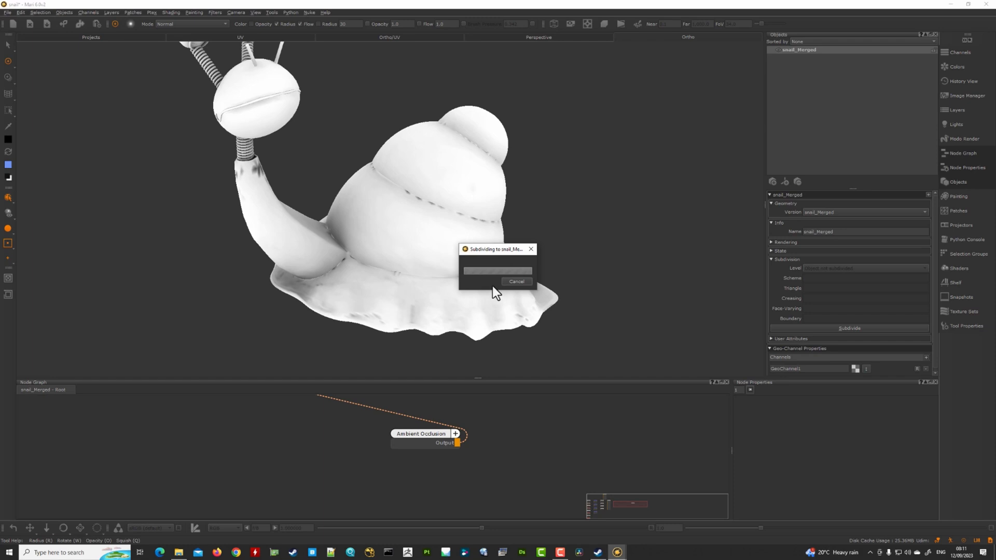
{"action": "mouse_move", "coordinate": [490, 294]}
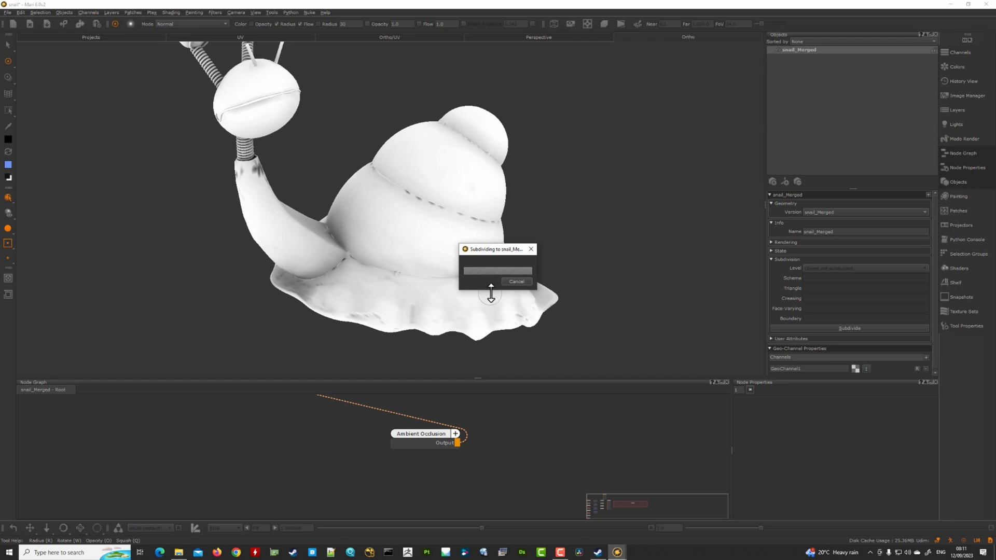
{"action": "mouse_move", "coordinate": [494, 303]}
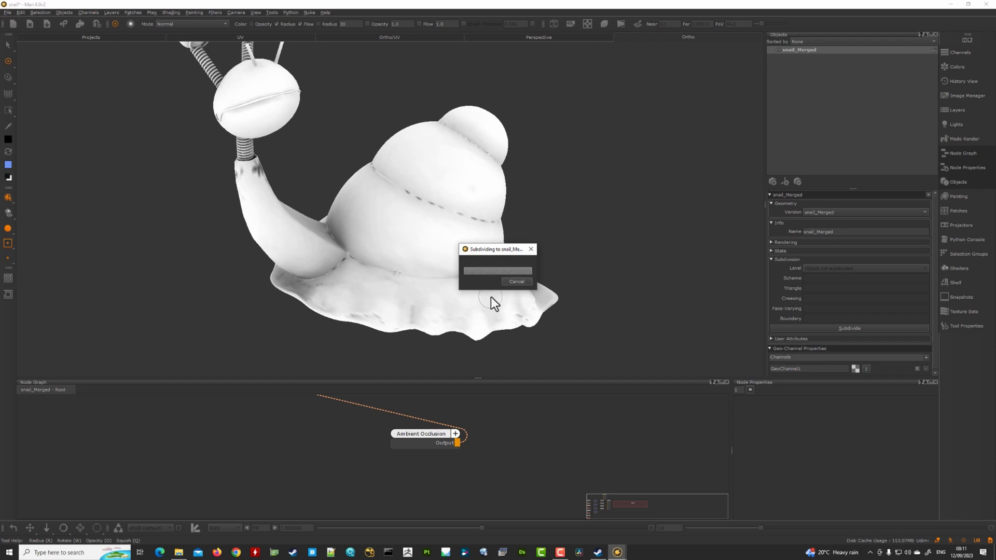
{"action": "mouse_move", "coordinate": [503, 292]}
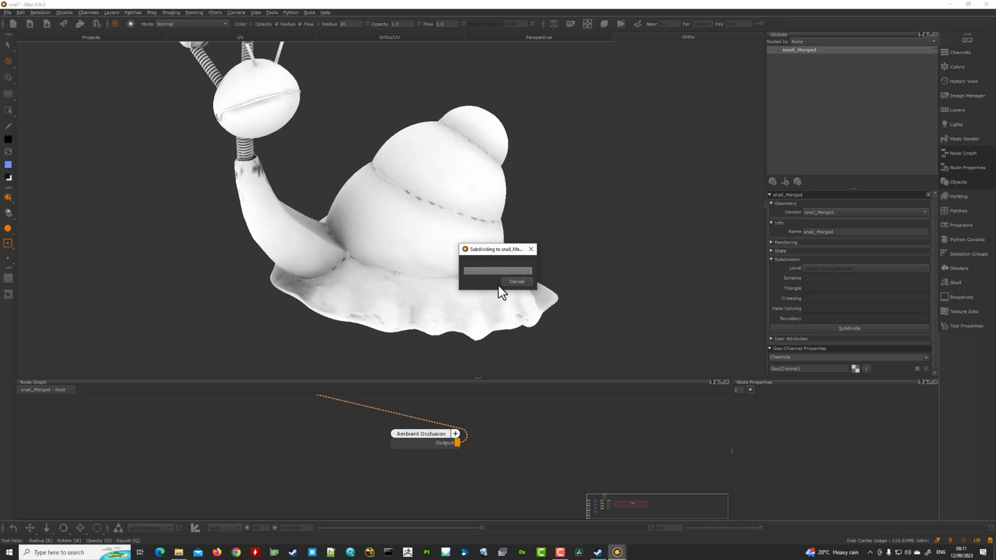
{"action": "left_click", "coordinate": [849, 328]}
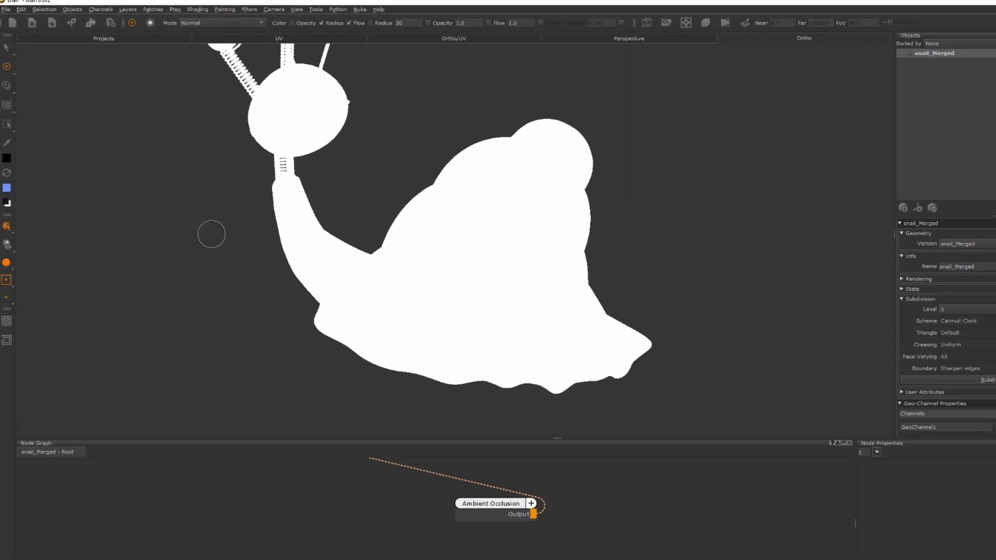
{"action": "left_click", "coordinate": [82, 8]}
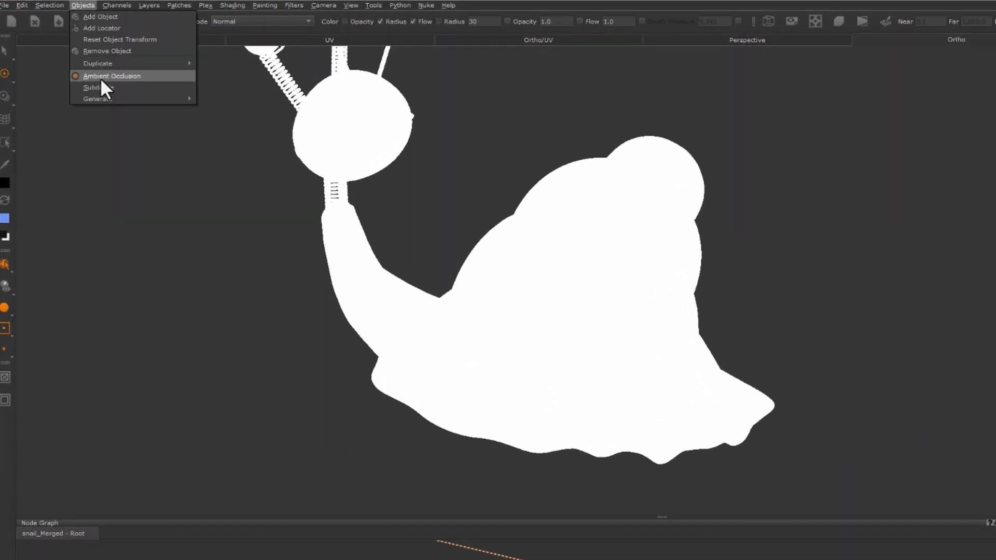
{"action": "left_click", "coordinate": [111, 76]}
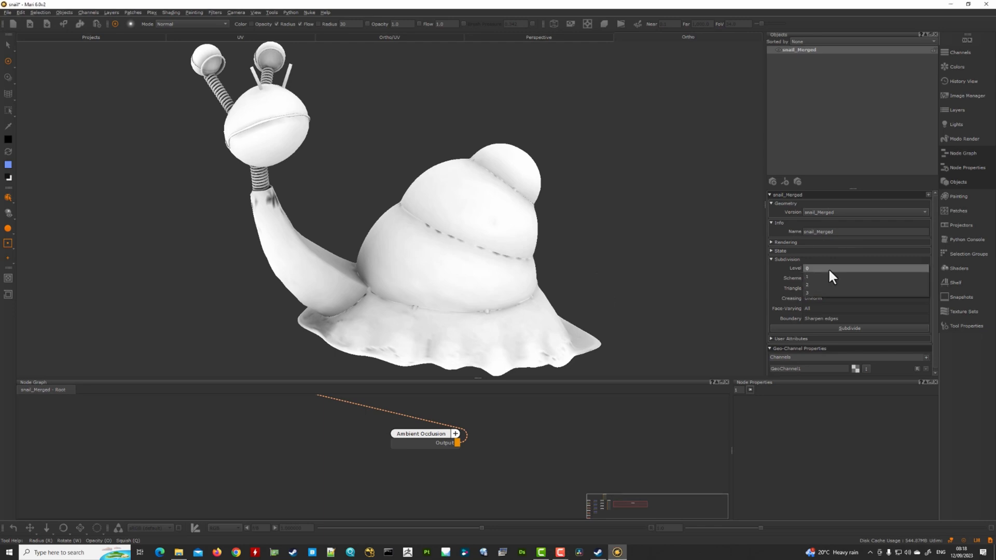
{"action": "left_click", "coordinate": [865, 268]}
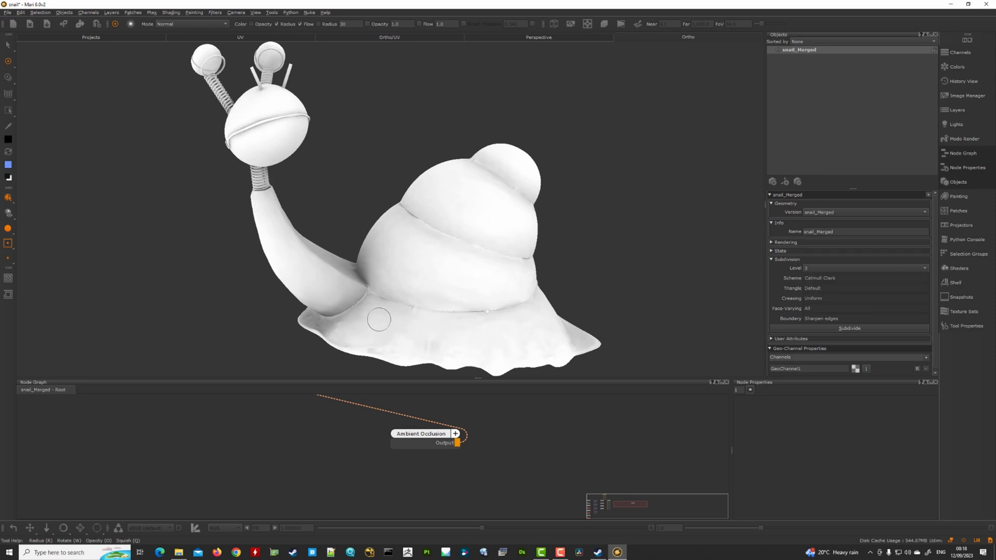
{"action": "mouse_move", "coordinate": [493, 290]}
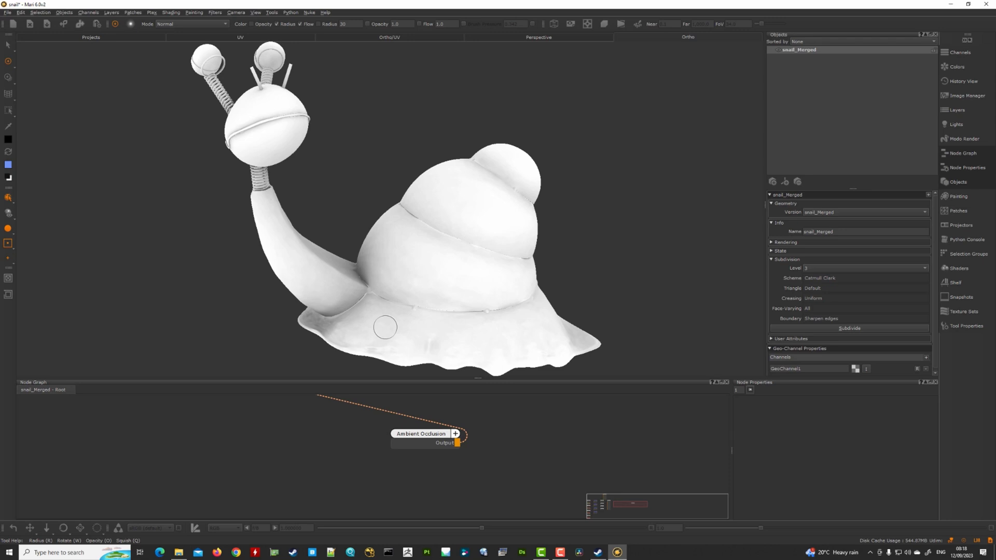
{"action": "mouse_move", "coordinate": [506, 312]}
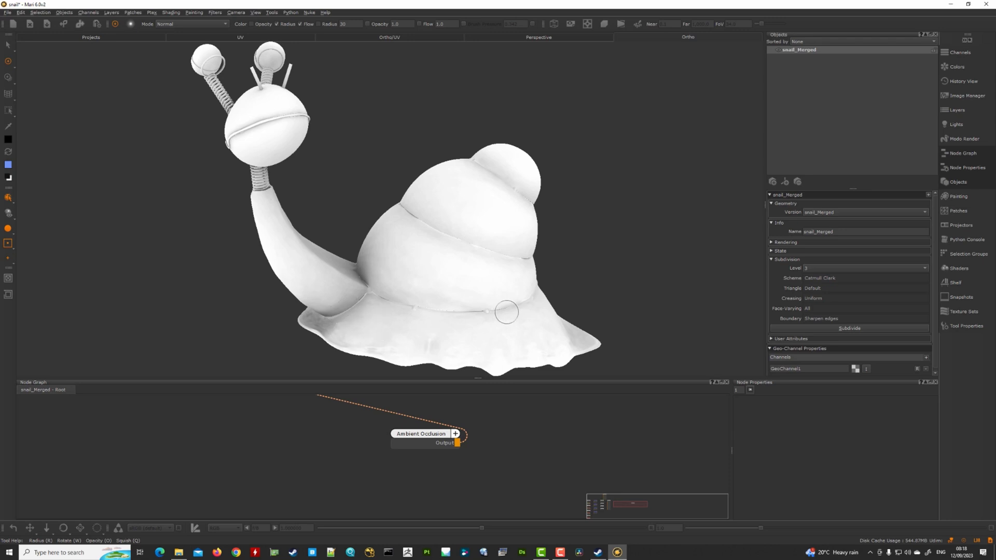
{"action": "mouse_move", "coordinate": [402, 319]}
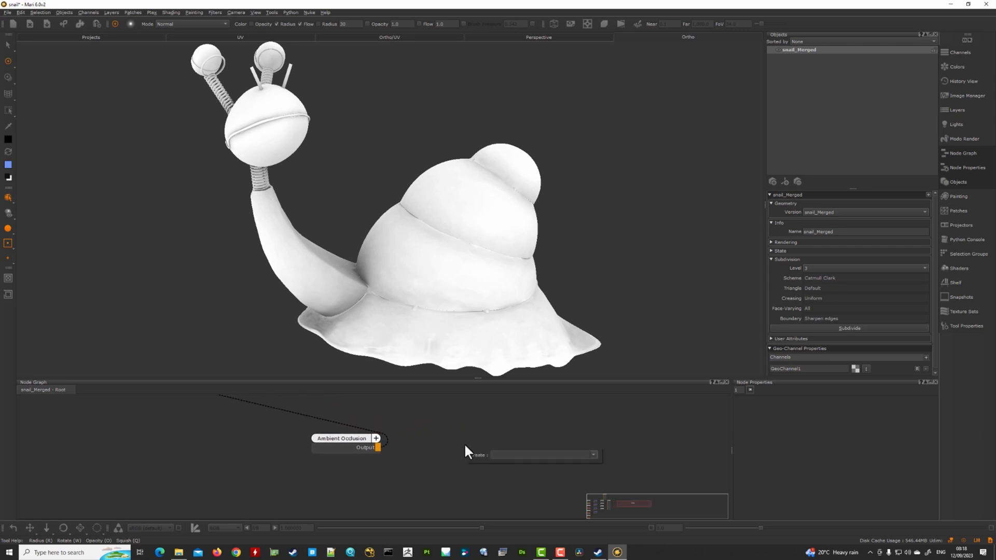
Step: Add a Curvature node via 'curv' search, view it, and preview convexity output
{"action": "type", "text": "curv"}
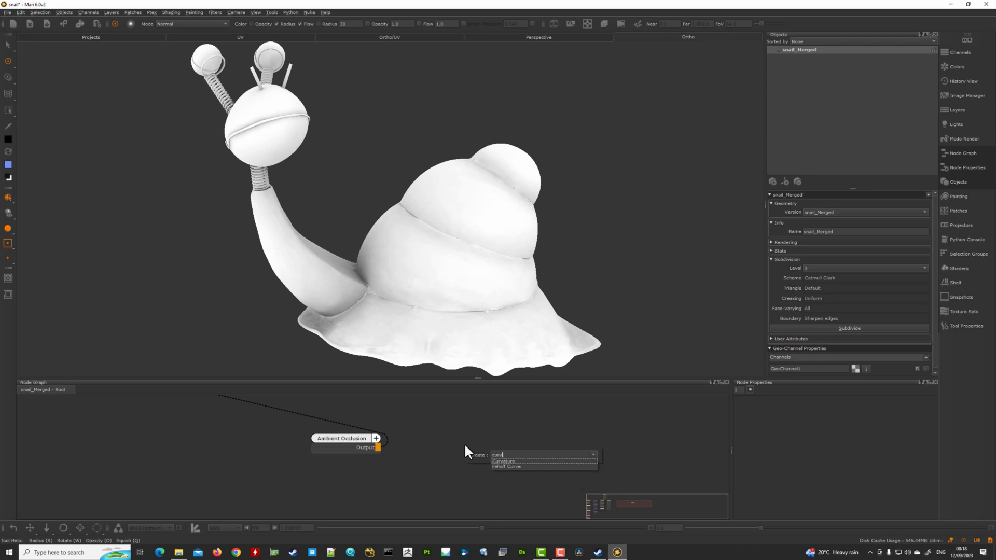
{"action": "left_click", "coordinate": [504, 461]}
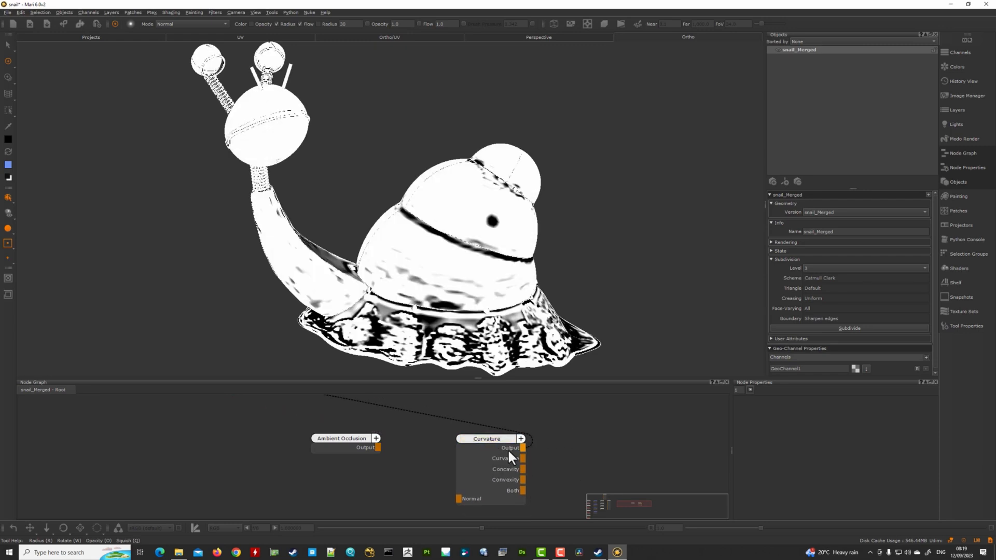
{"action": "left_click", "coordinate": [486, 439]}
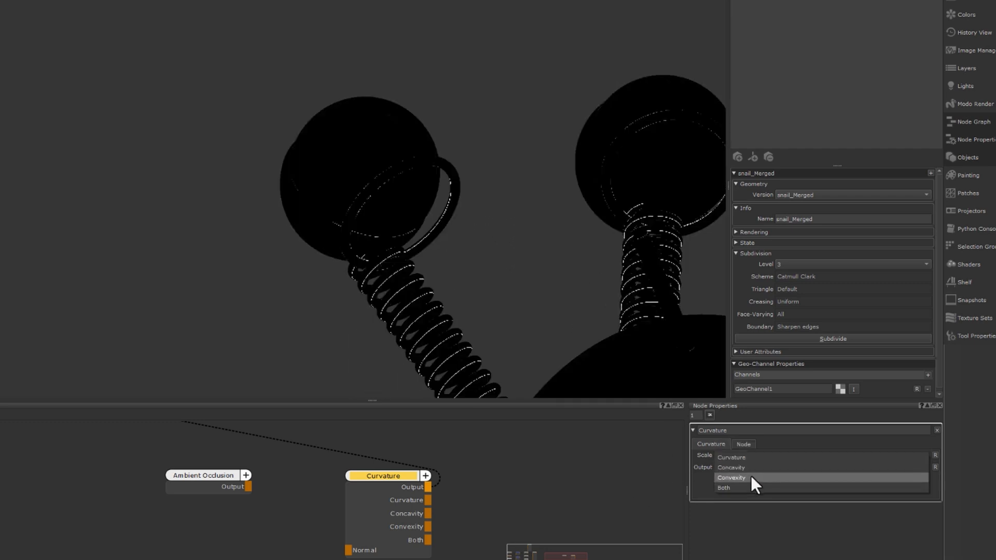
{"action": "left_click", "coordinate": [731, 478]}
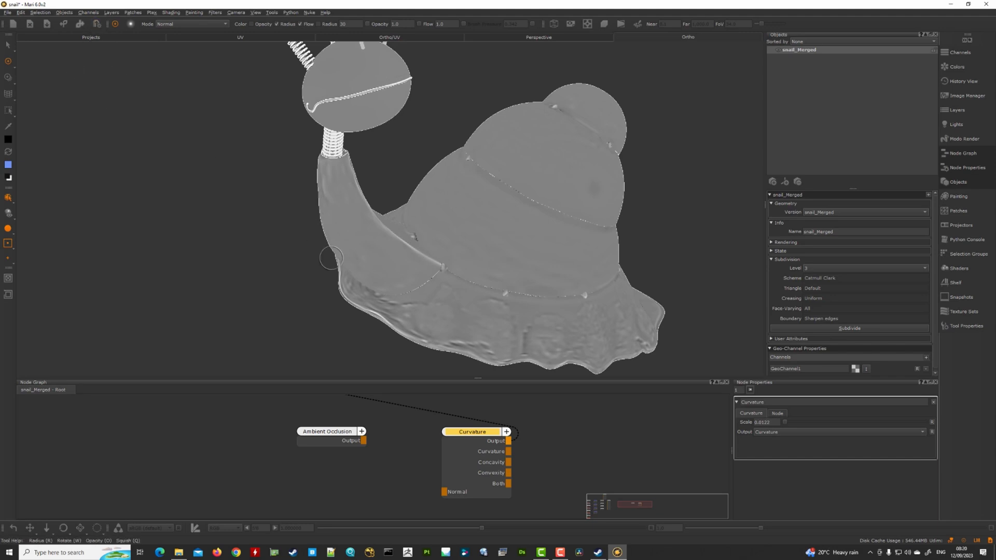
{"action": "mouse_move", "coordinate": [825, 394]}
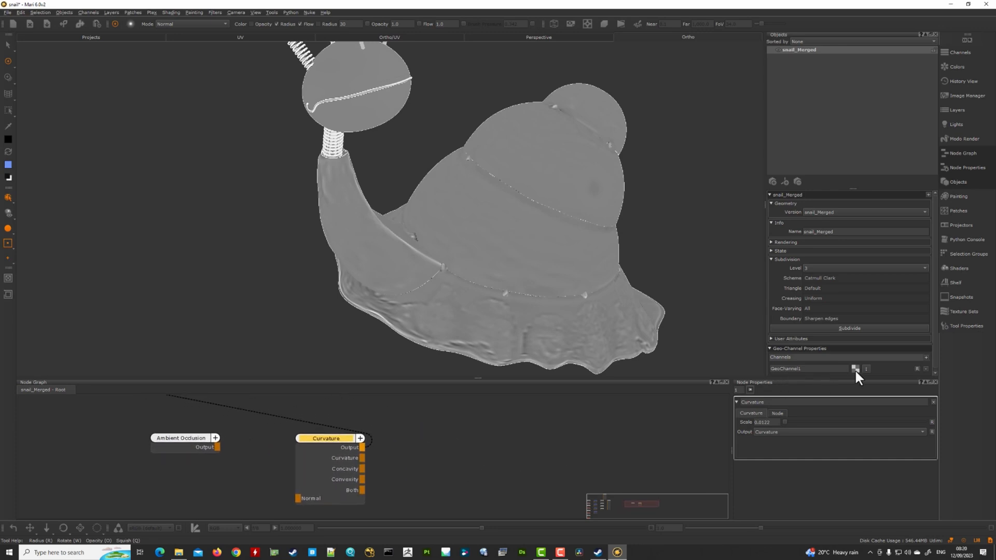
{"action": "mouse_move", "coordinate": [801, 380]}
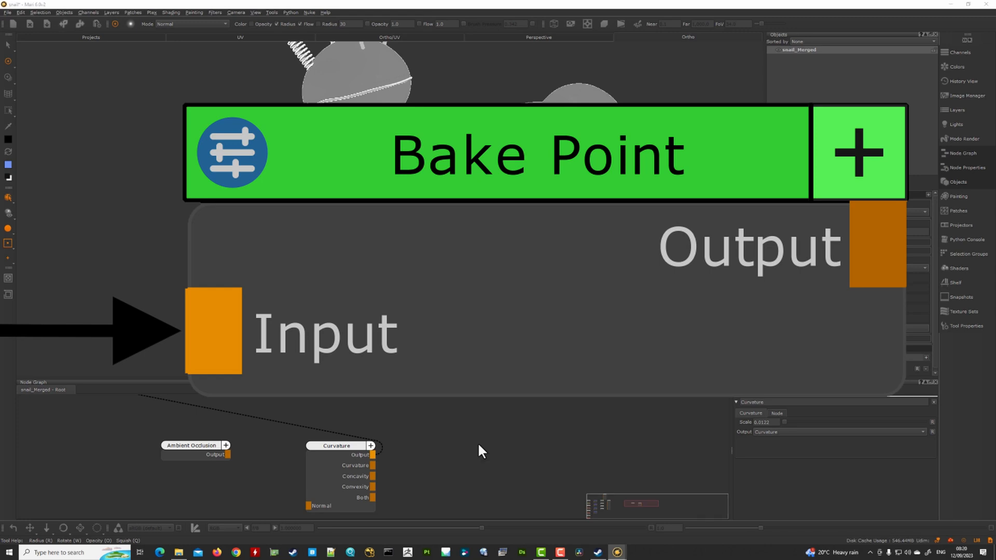
Step: Add a Bake Point node, keeping 4096 × 4096 size and 16-bit (Half) depth
{"action": "left_click", "coordinate": [856, 152]}
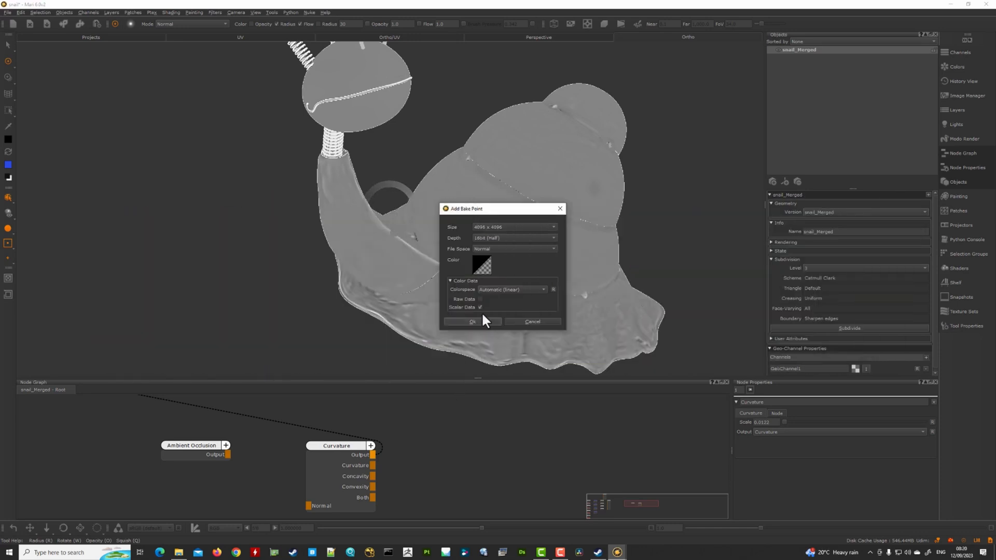
{"action": "left_click", "coordinate": [472, 321]}
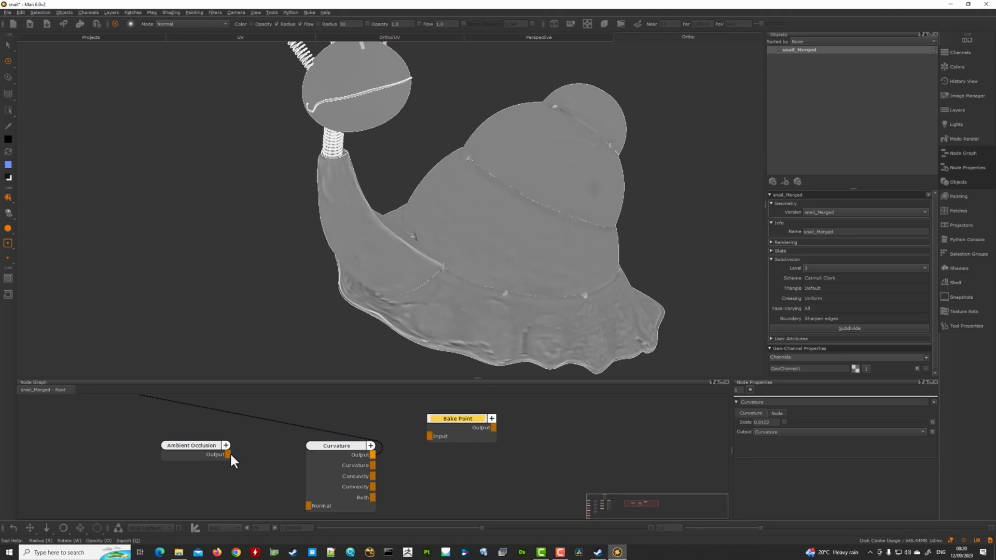
Step: Connect Ambient Occlusion into the Bake Point and name its export geo-channel 'AO'
{"action": "left_click_drag", "start_coordinate": [227, 454], "coordinate": [428, 433]}
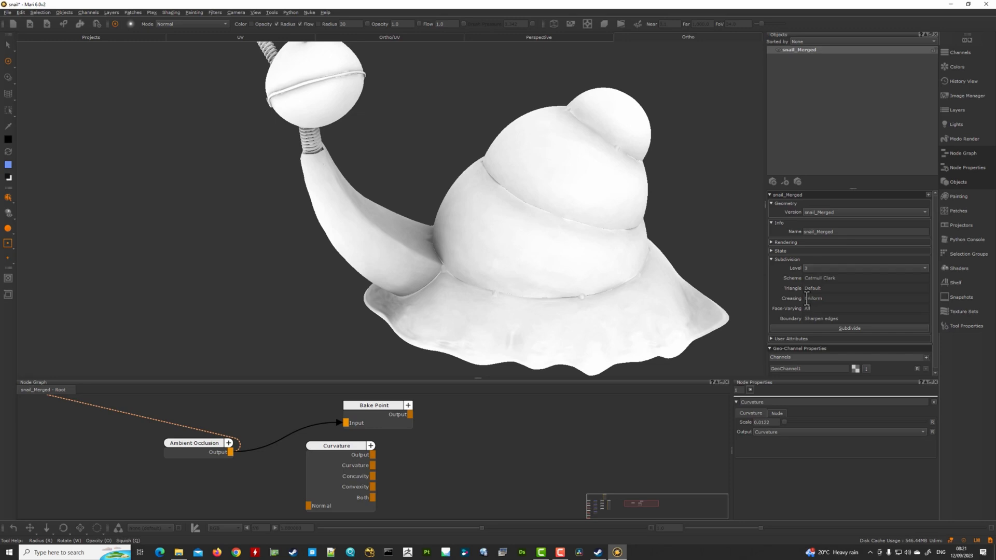
{"action": "mouse_move", "coordinate": [821, 280]}
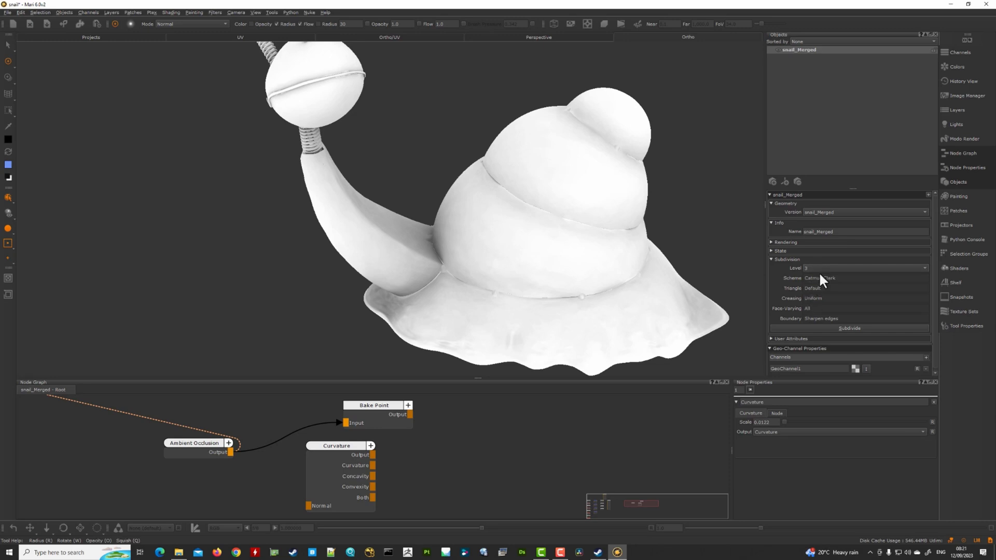
{"action": "left_click_drag", "start_coordinate": [373, 405], "coordinate": [339, 407]}
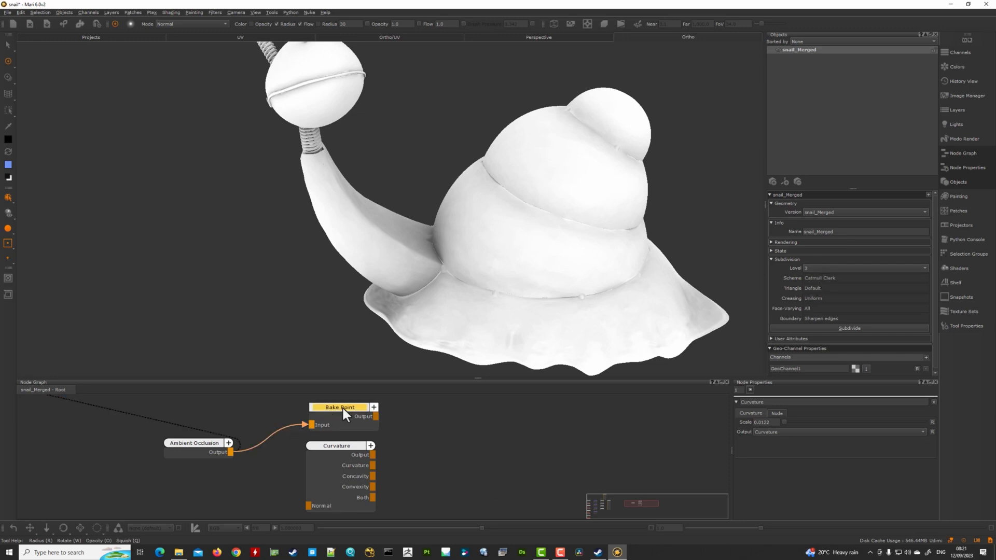
{"action": "left_click", "coordinate": [338, 407]}
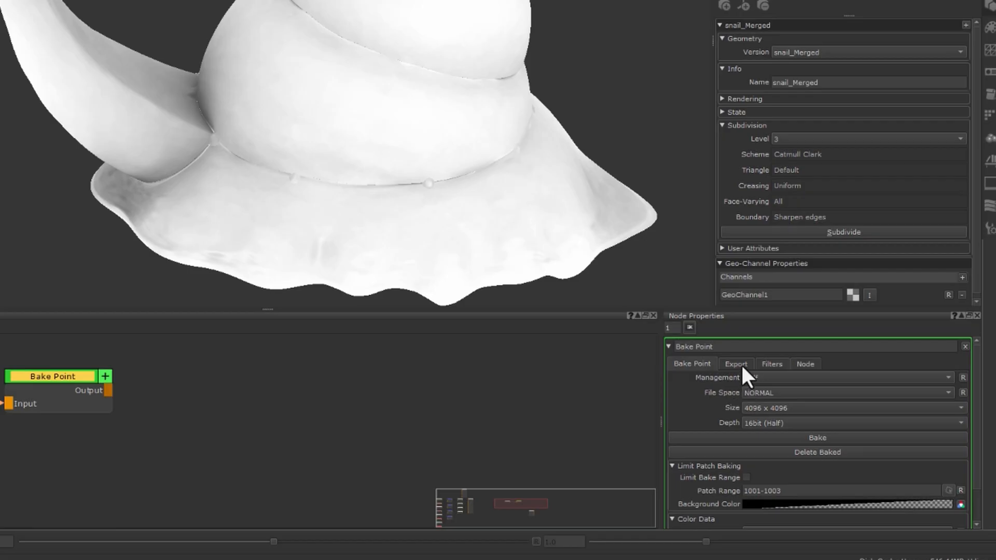
{"action": "left_click", "coordinate": [735, 363]}
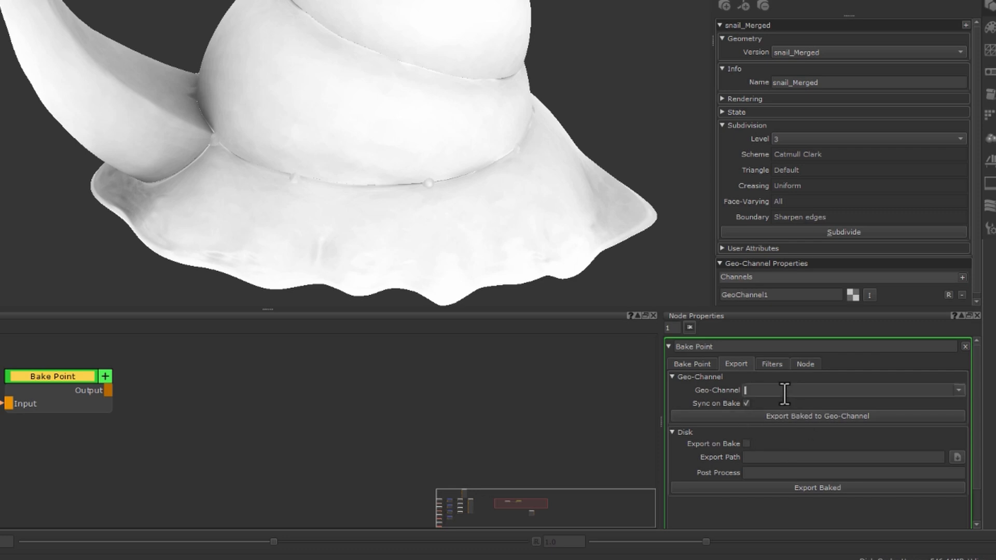
{"action": "type", "text": "AO"}
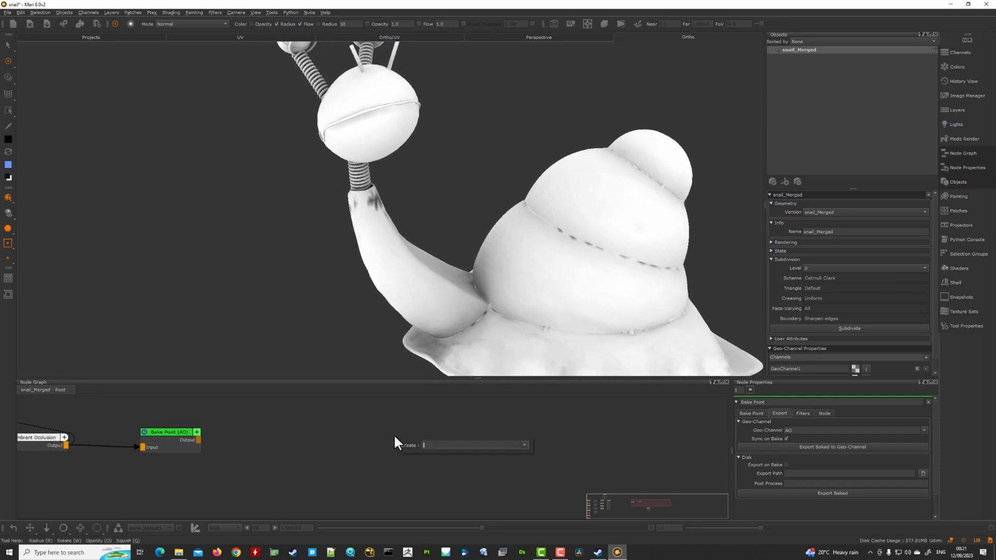
Step: Create a Geo-Channel node reading the AO channel and view it on the snail
{"action": "type", "text": "geo"}
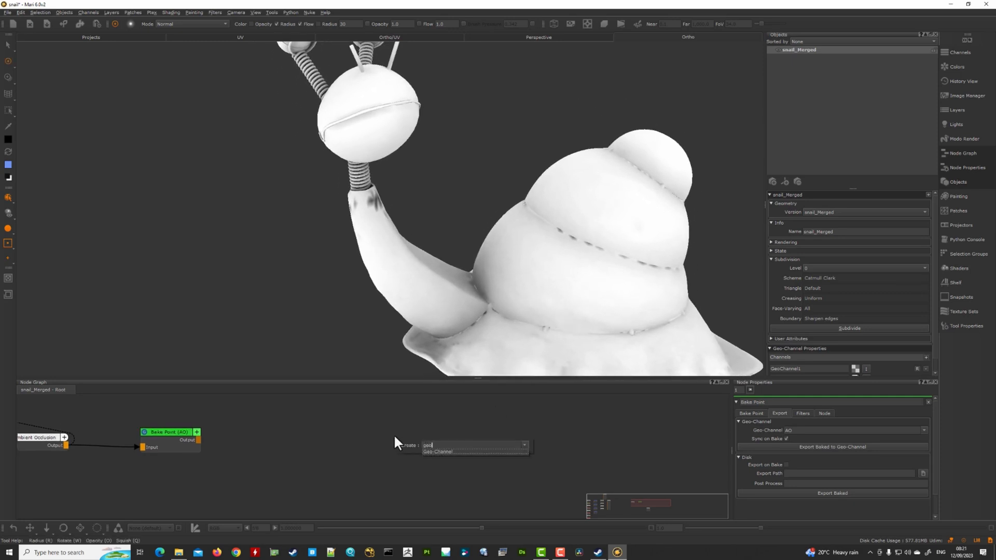
{"action": "left_click", "coordinate": [436, 451]}
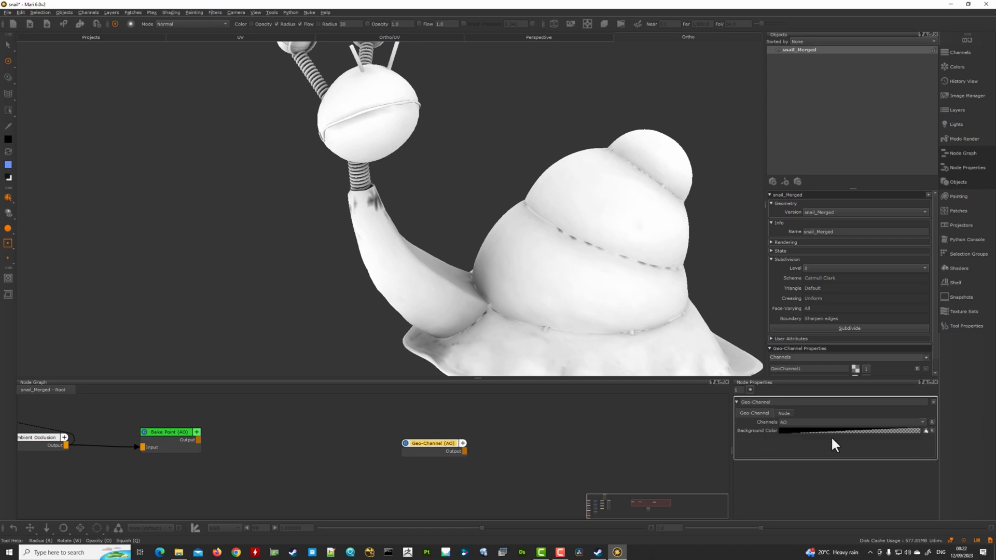
{"action": "left_click", "coordinate": [434, 443]}
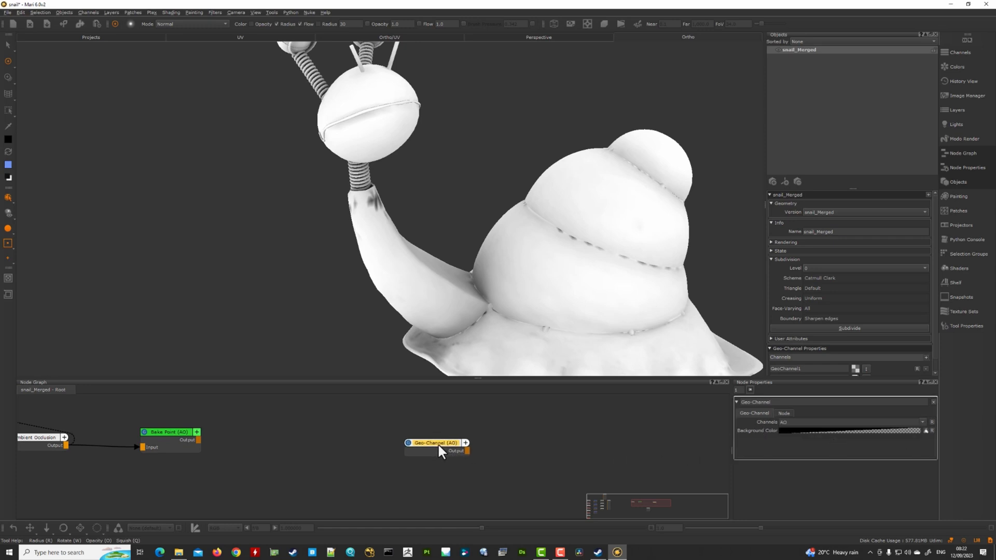
{"action": "left_click", "coordinate": [435, 443]}
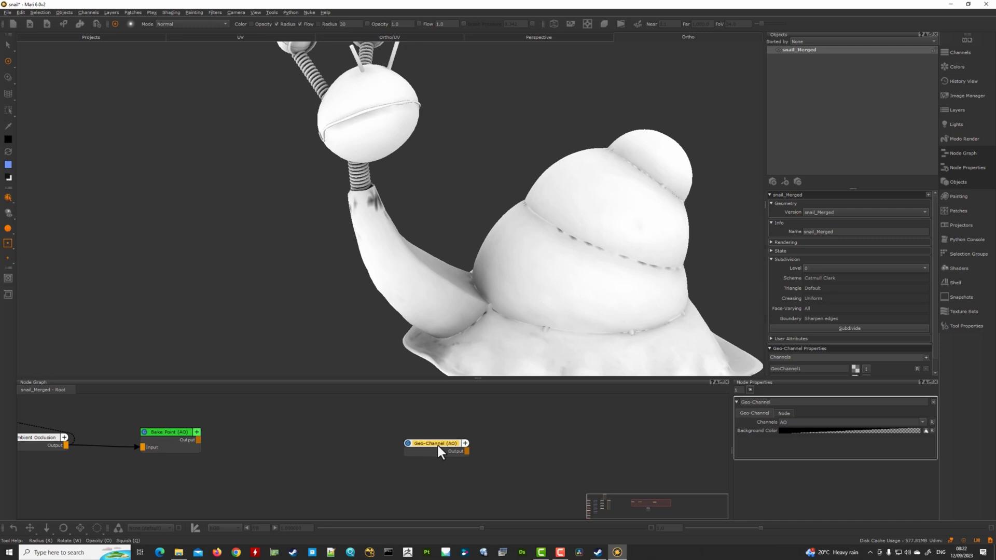
{"action": "left_click", "coordinate": [434, 443]}
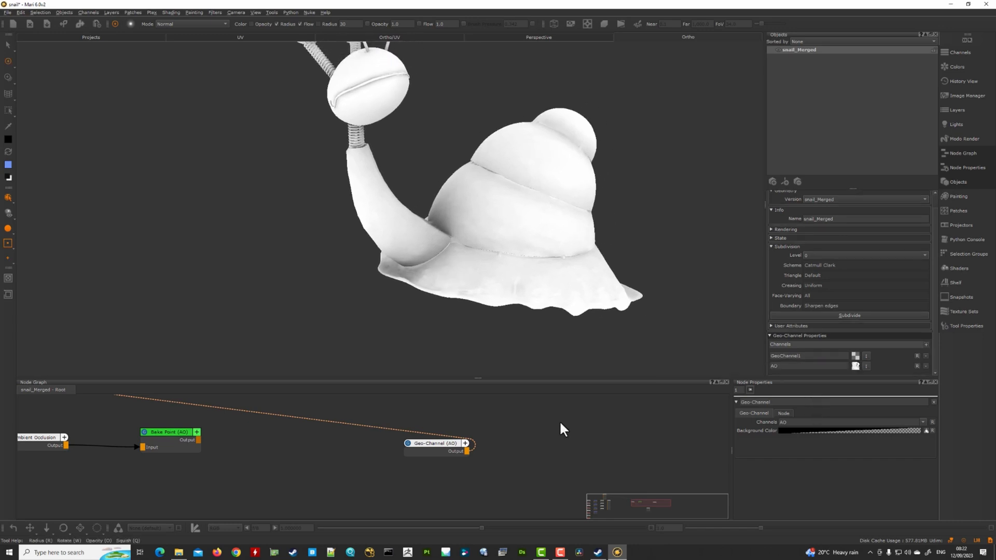
{"action": "mouse_move", "coordinate": [211, 449]}
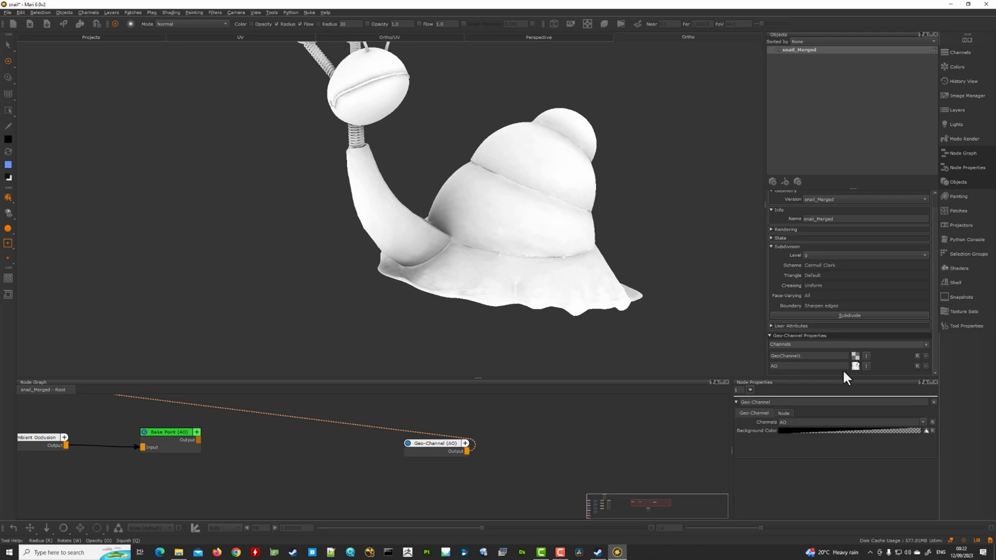
{"action": "mouse_move", "coordinate": [180, 447]}
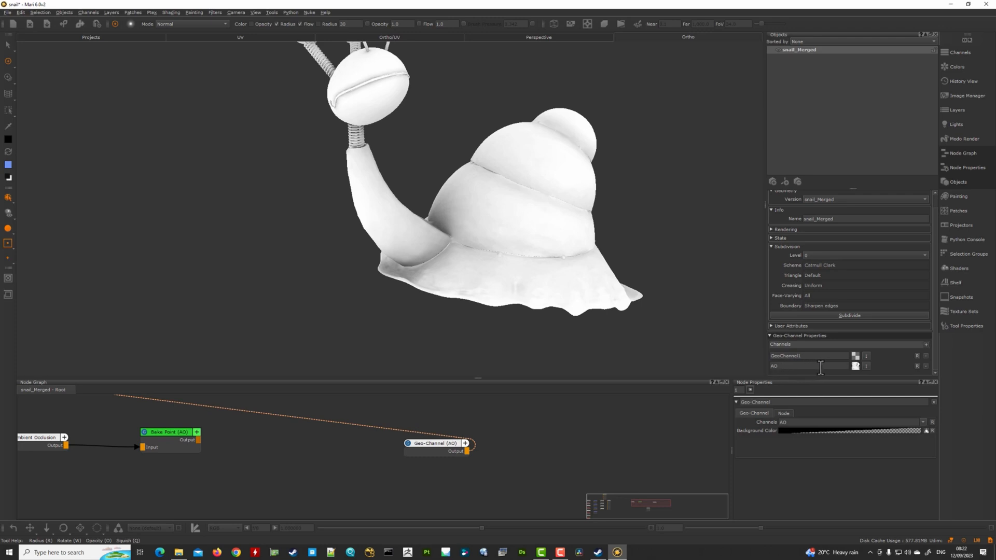
{"action": "mouse_move", "coordinate": [808, 368]}
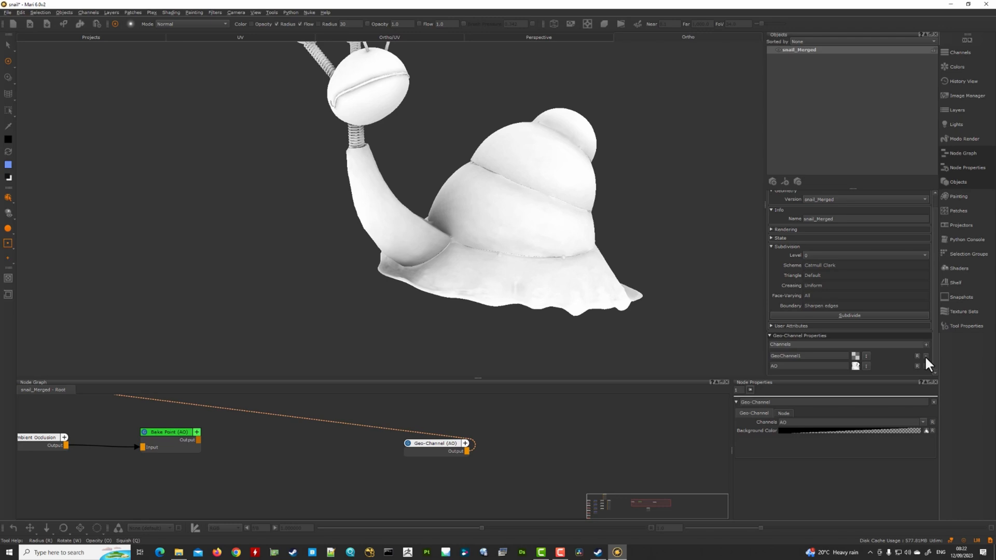
{"action": "mouse_move", "coordinate": [927, 366]}
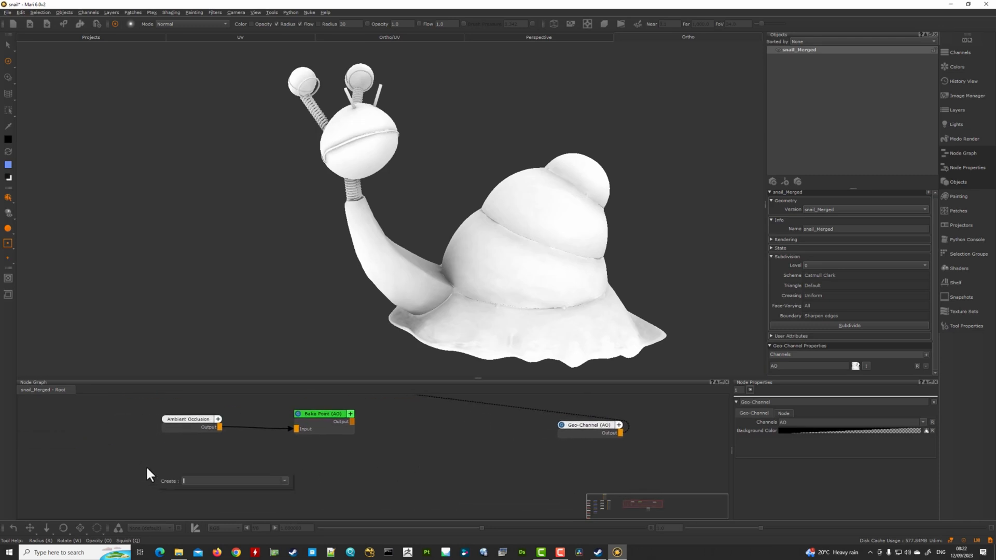
Step: Create a Cloud noise node and connect it into the second Bake Point
{"action": "type", "text": "Cloud"}
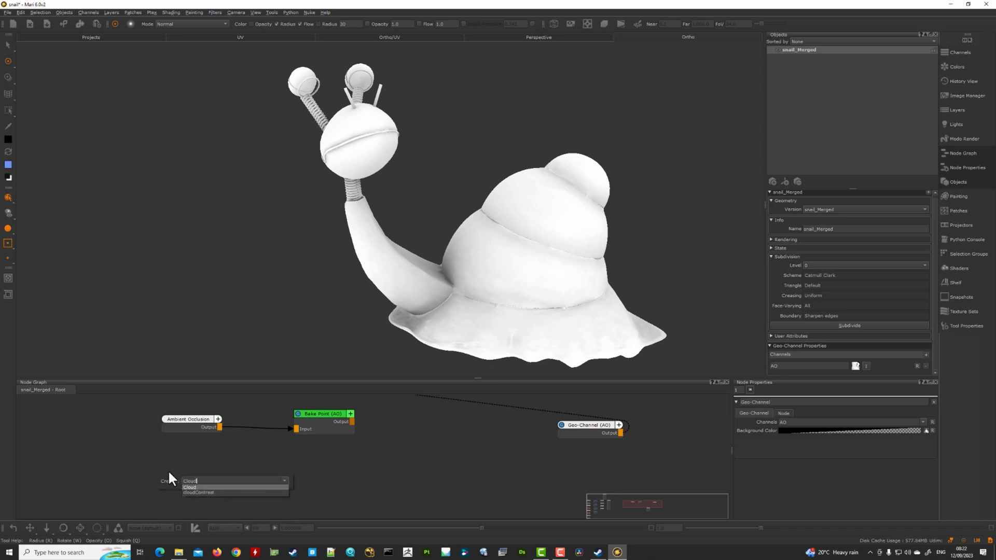
{"action": "left_click", "coordinate": [190, 487]}
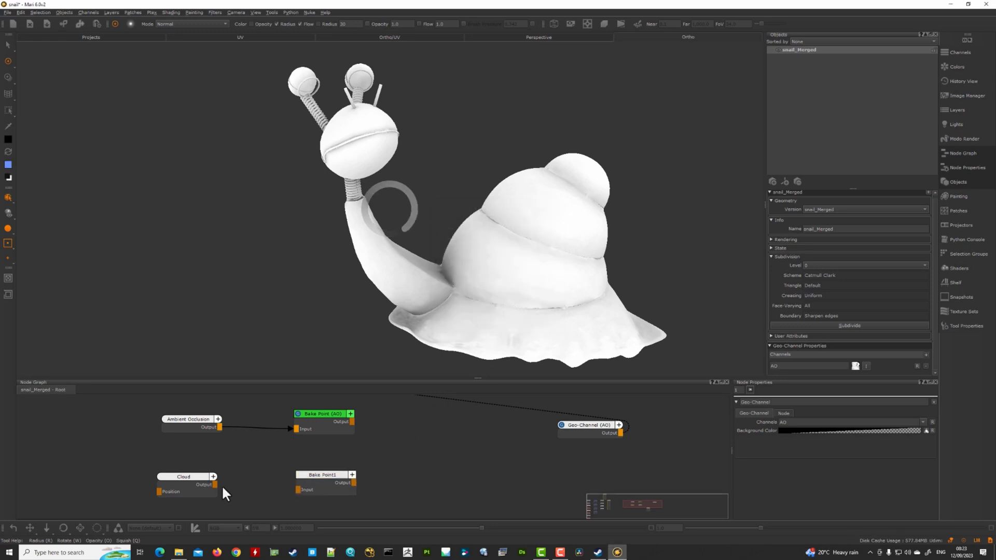
{"action": "left_click_drag", "start_coordinate": [216, 484], "coordinate": [296, 489]}
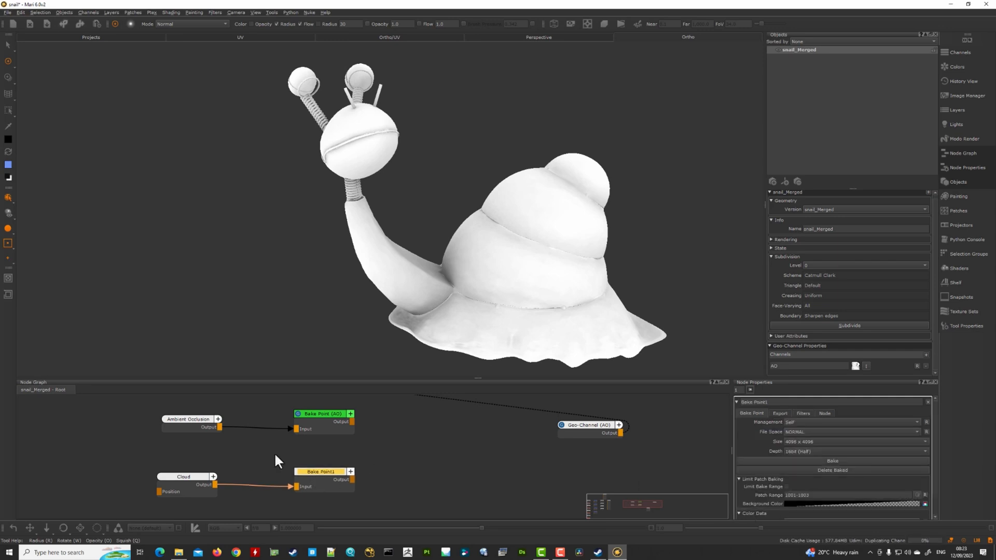
Step: Set the bake point's export geo-channel to cloud and view it through a Geo-Channel node
{"action": "left_click", "coordinate": [780, 413]}
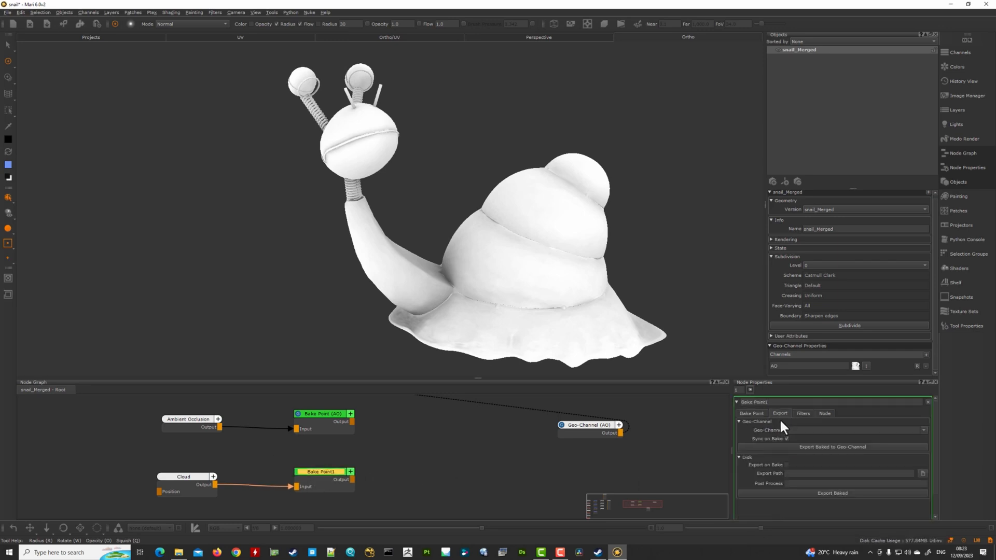
{"action": "left_click", "coordinate": [860, 430]}
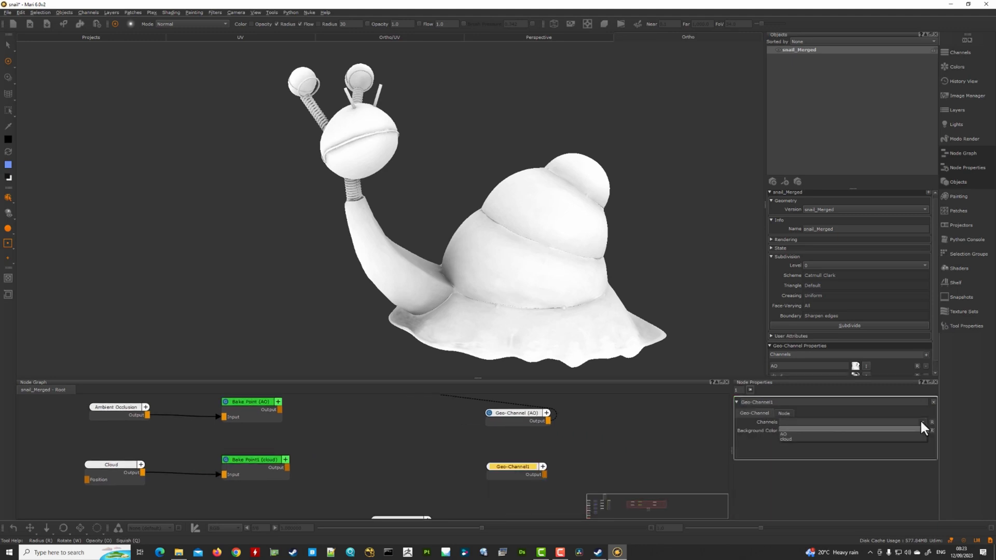
{"action": "left_click", "coordinate": [785, 439]}
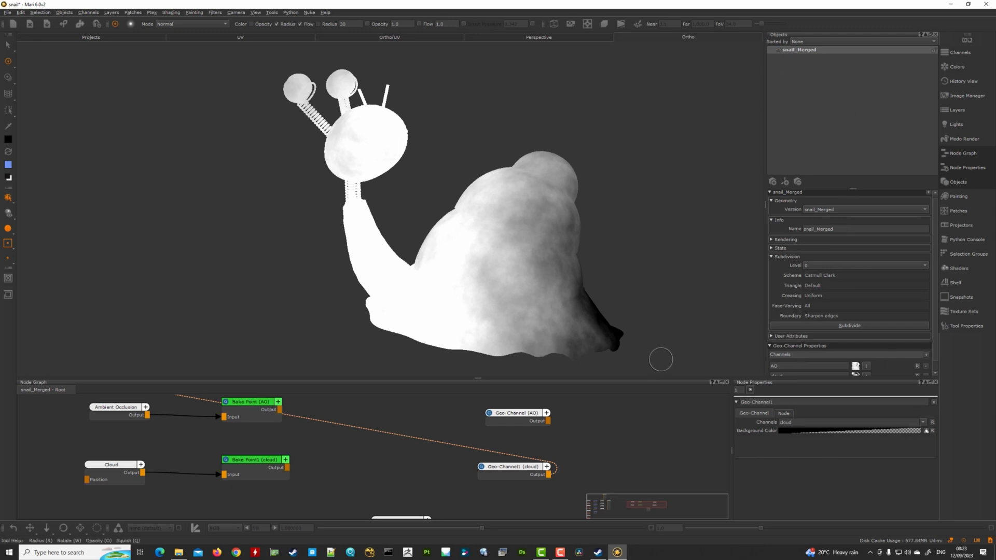
{"action": "mouse_move", "coordinate": [181, 471]}
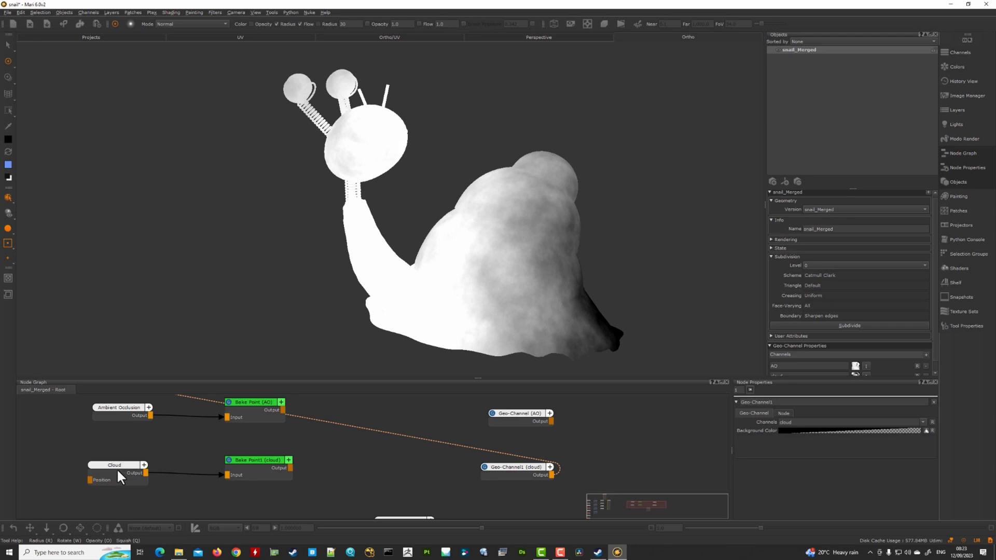
Step: Preview the raw cloud noise, return to the cloud geo-channel view, and rebake Bake Point1
{"action": "left_click", "coordinate": [114, 464]}
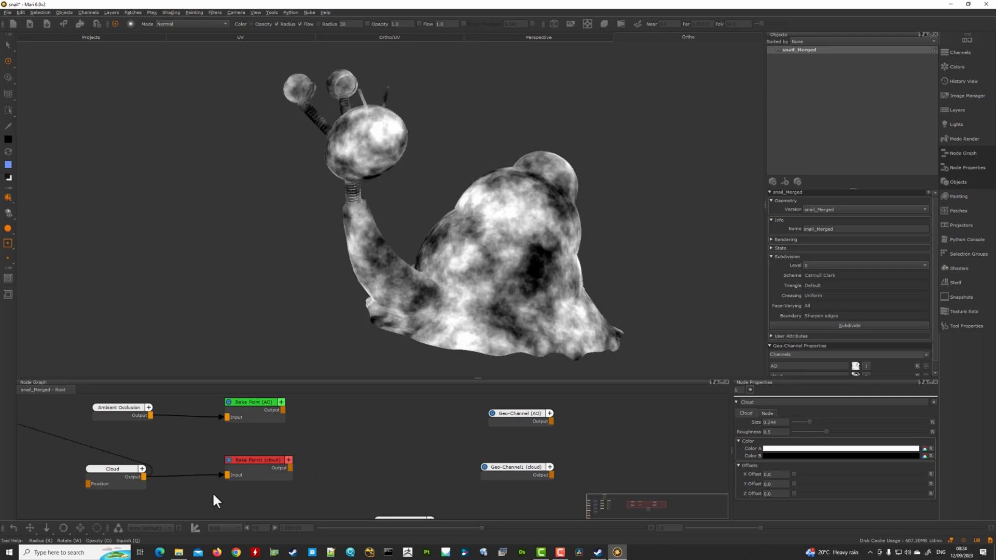
{"action": "left_click", "coordinate": [517, 466]}
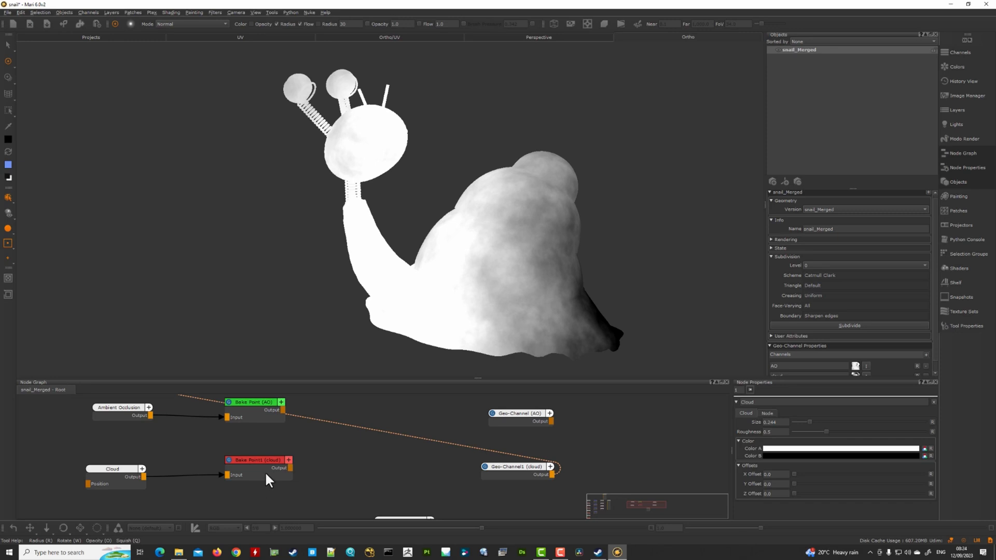
{"action": "mouse_move", "coordinate": [538, 350]}
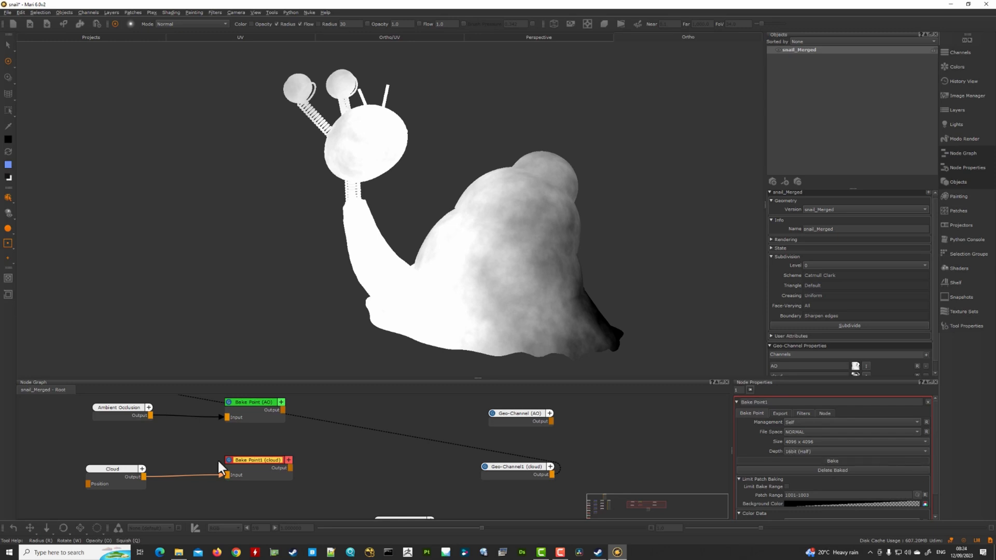
{"action": "left_click", "coordinate": [255, 460]}
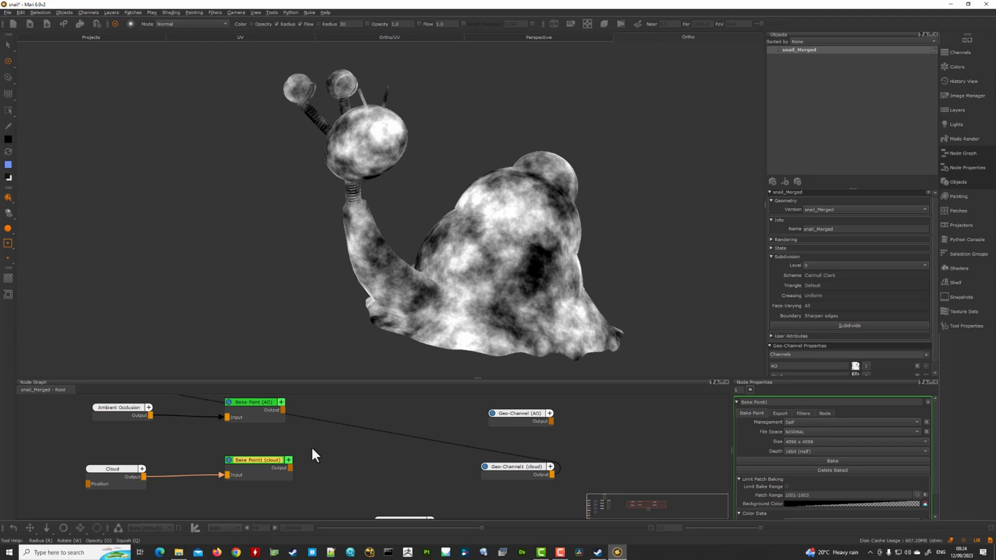
{"action": "mouse_move", "coordinate": [934, 353]}
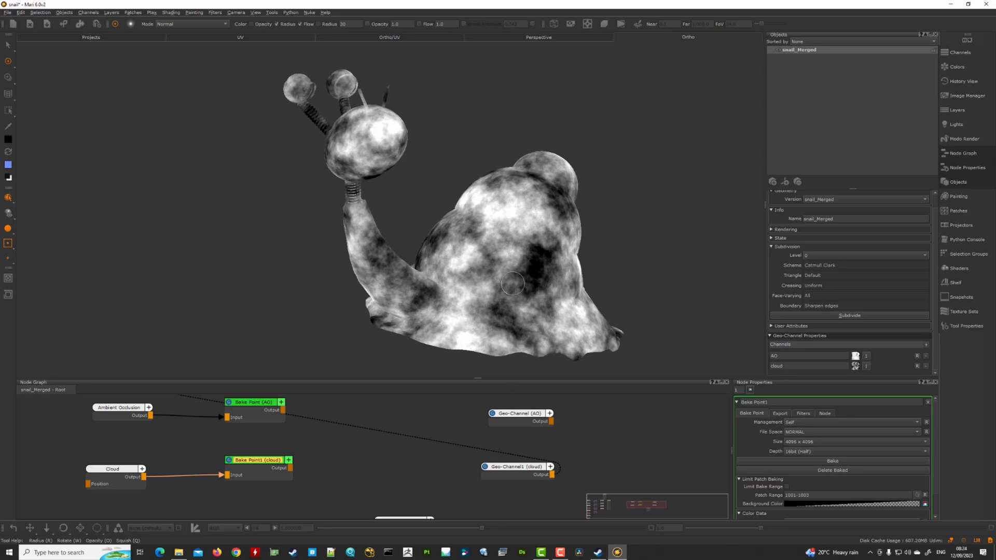
{"action": "mouse_move", "coordinate": [463, 215]}
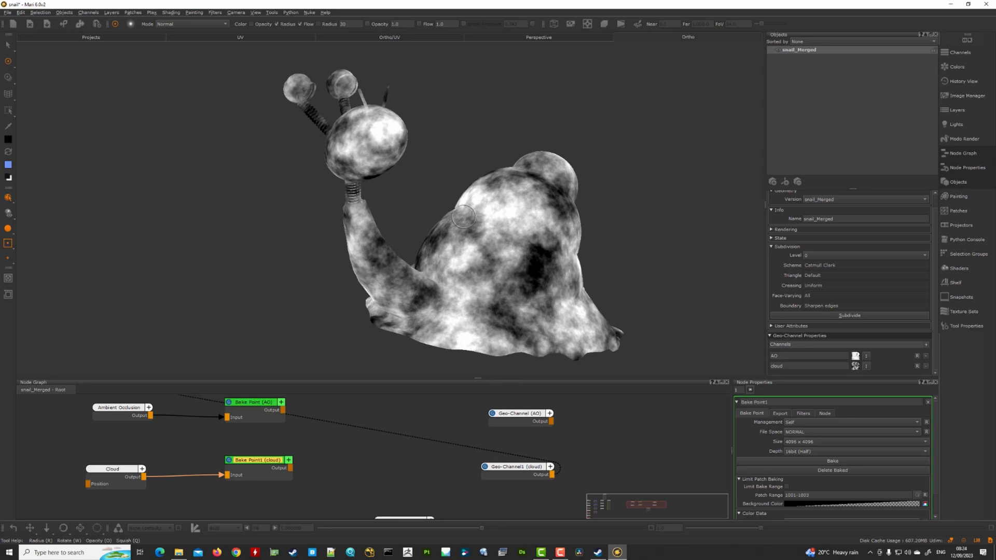
{"action": "left_click", "coordinate": [807, 355]}
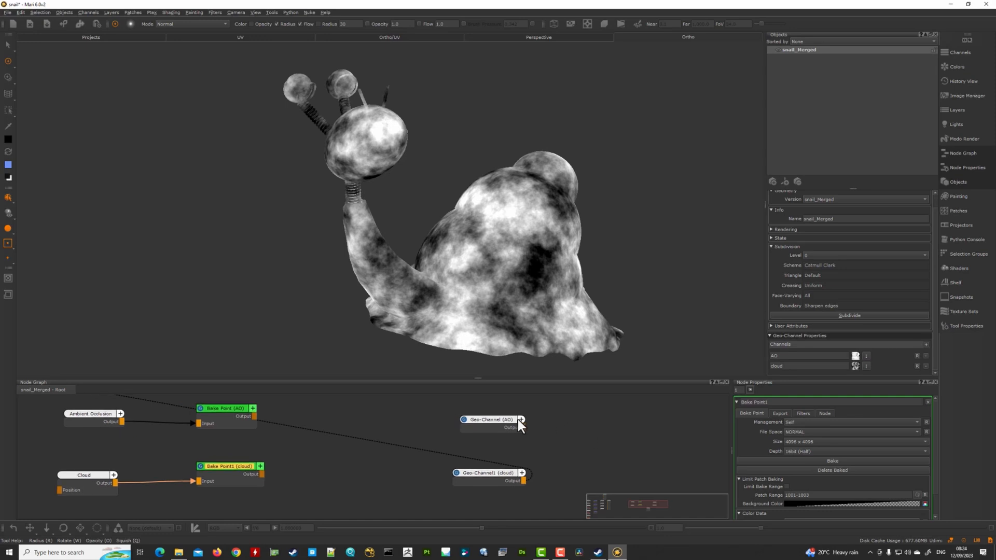
{"action": "mouse_move", "coordinate": [164, 396]}
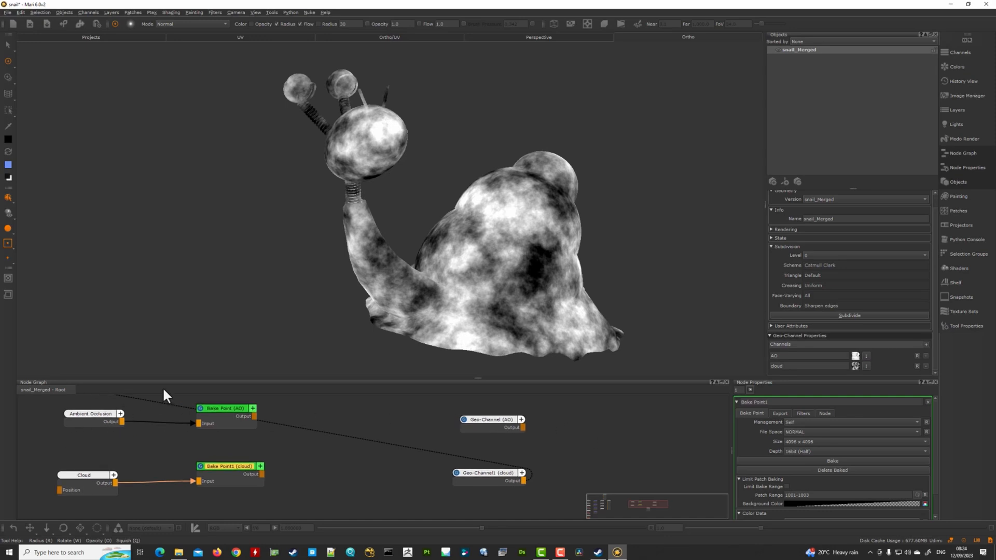